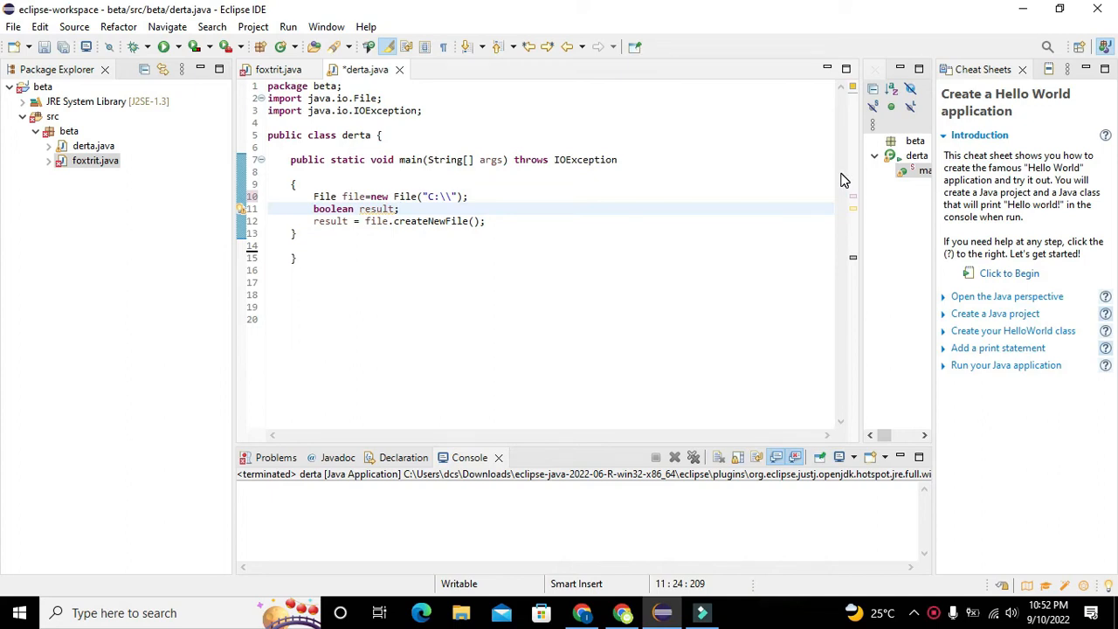
mouse_move(843, 180)
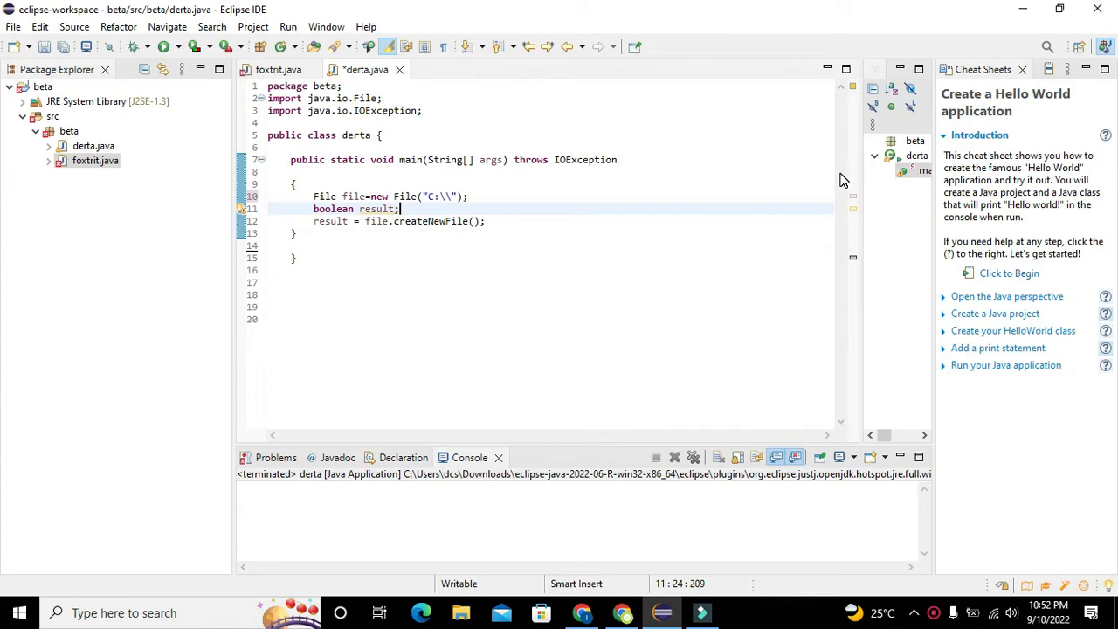
mouse_move(496, 24)
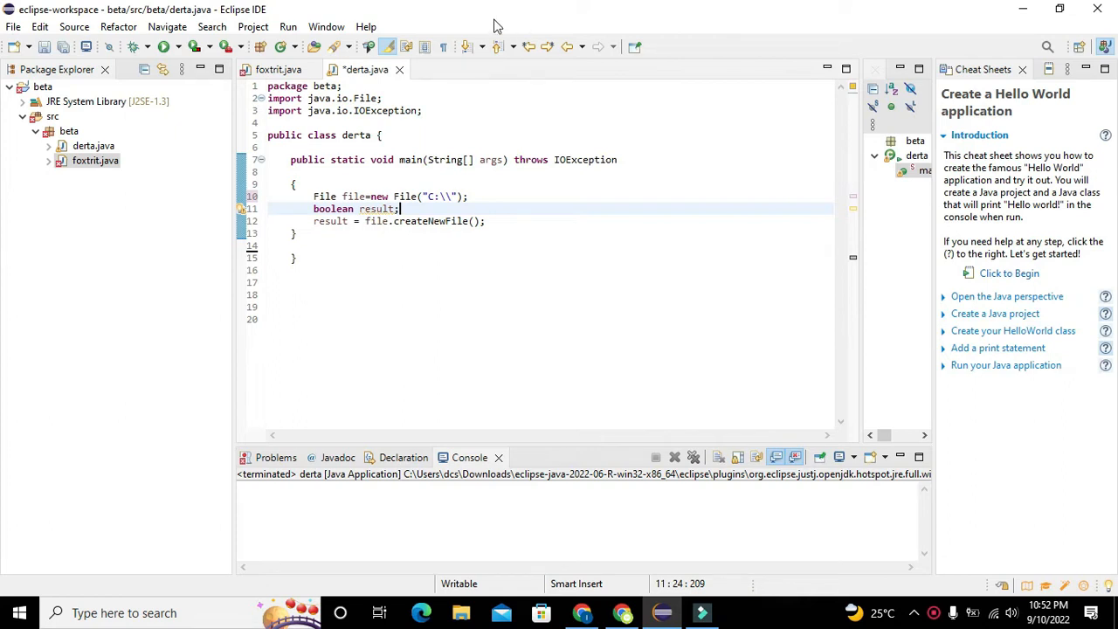
mouse_move(365, 7)
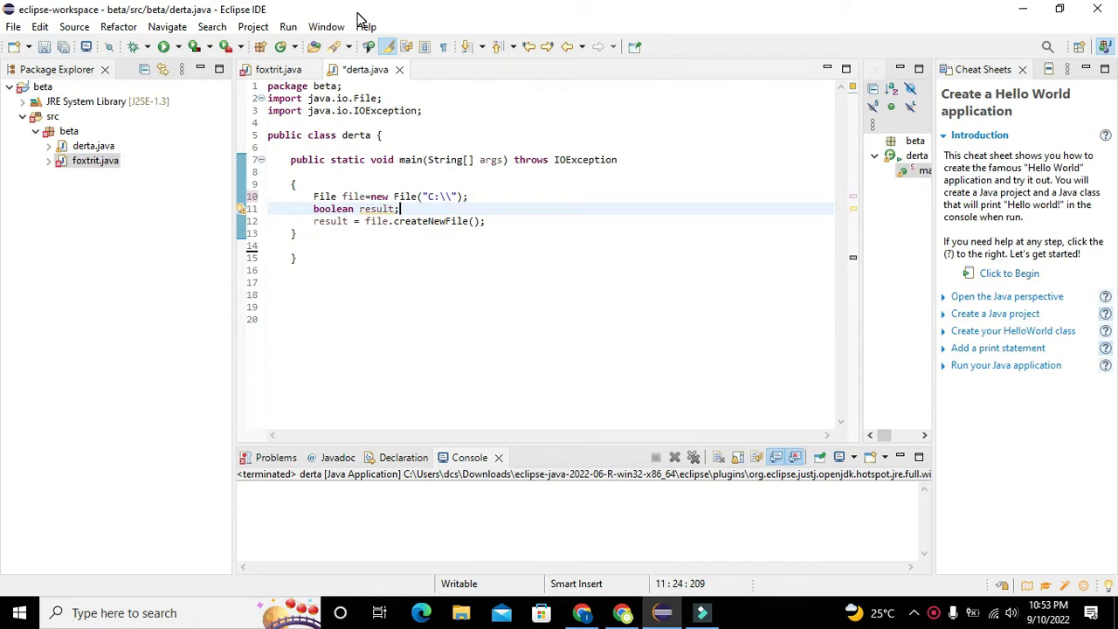
mouse_move(67, 21)
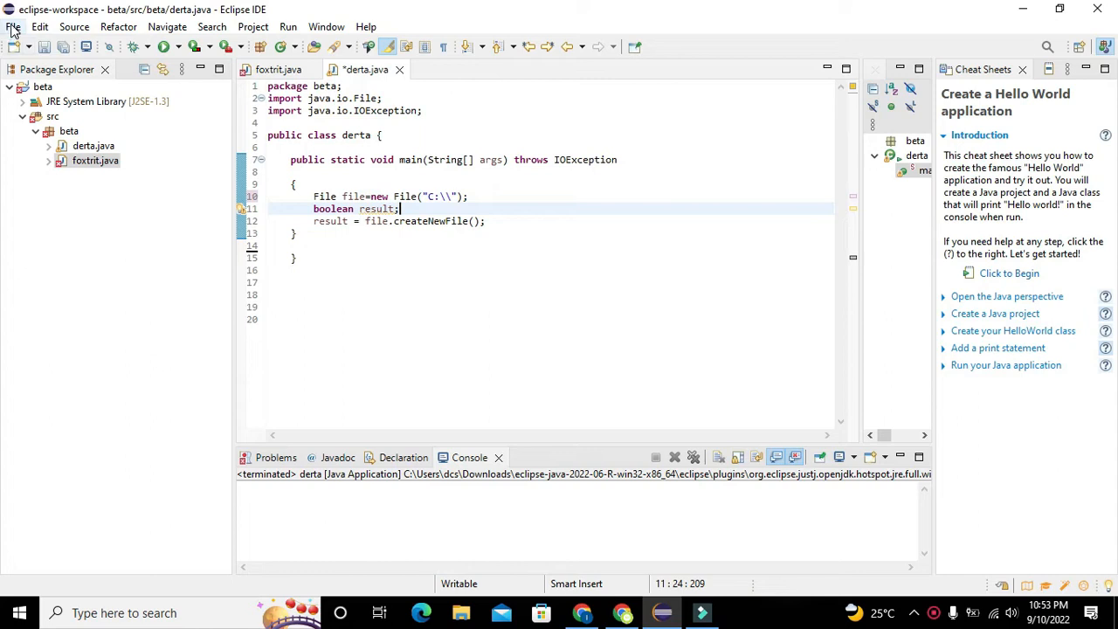
Delete the beta project from Package Explorer, continuing past the unsaved-changes warning.
right_click(41, 86)
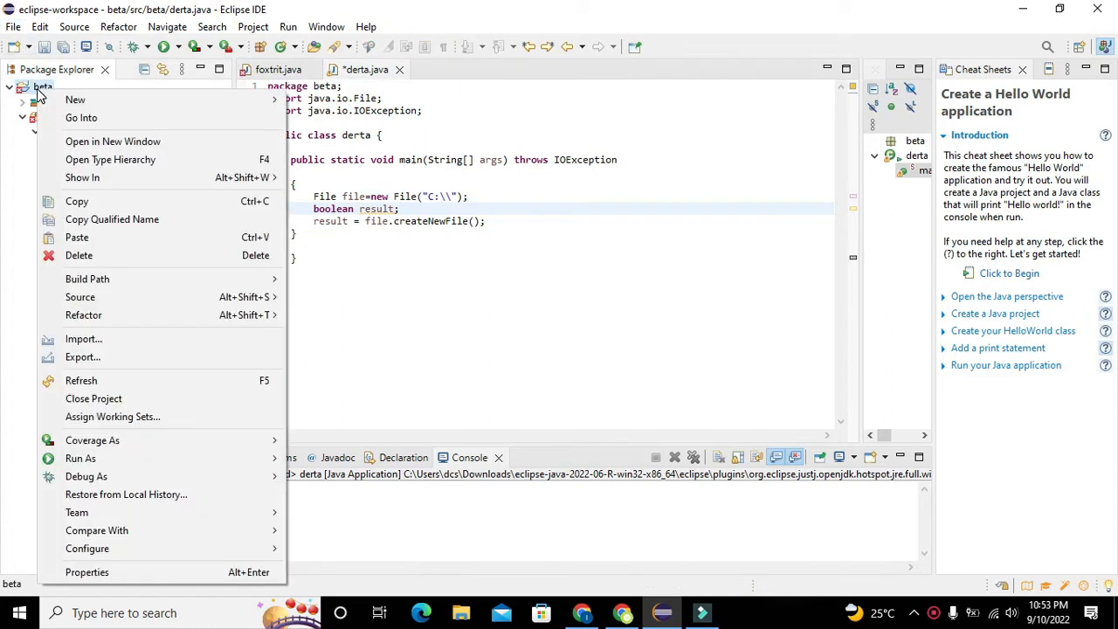
mouse_move(149, 255)
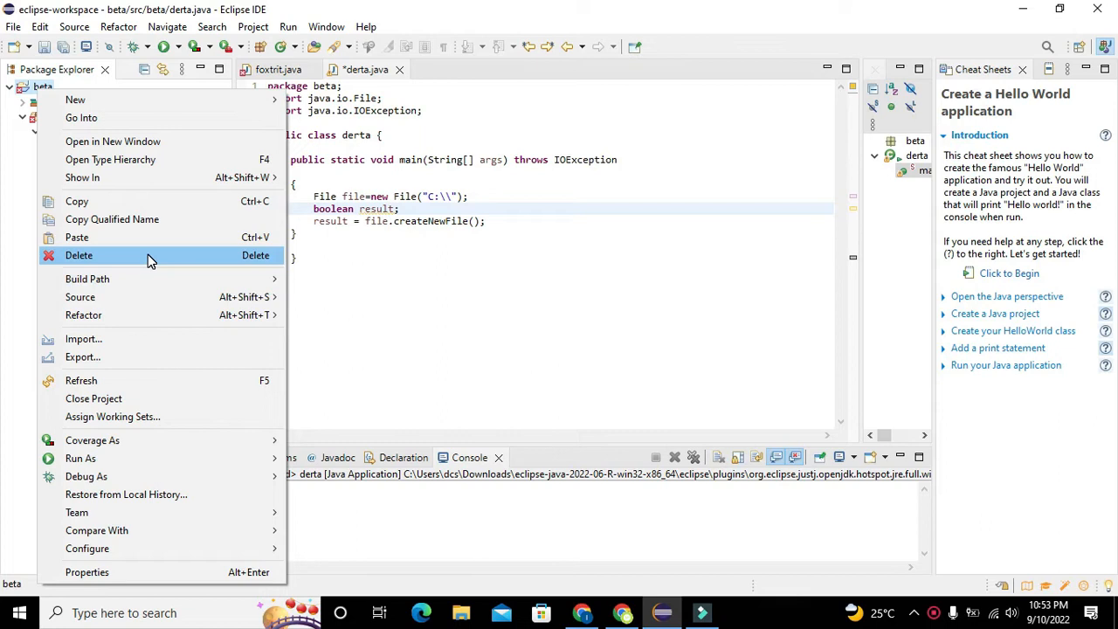
click(79, 255)
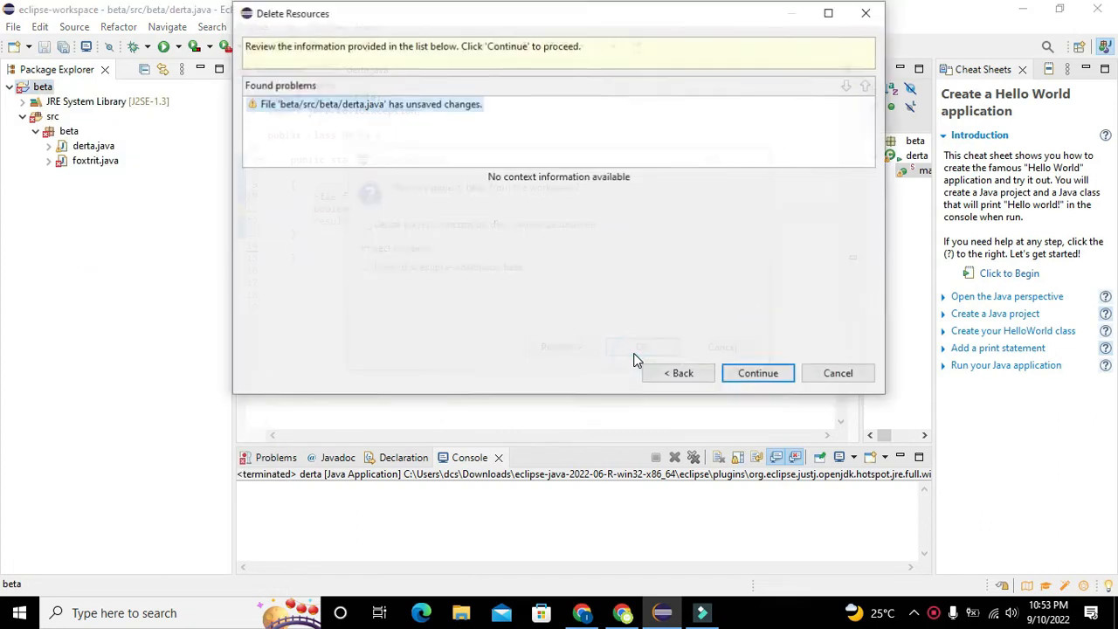
click(757, 373)
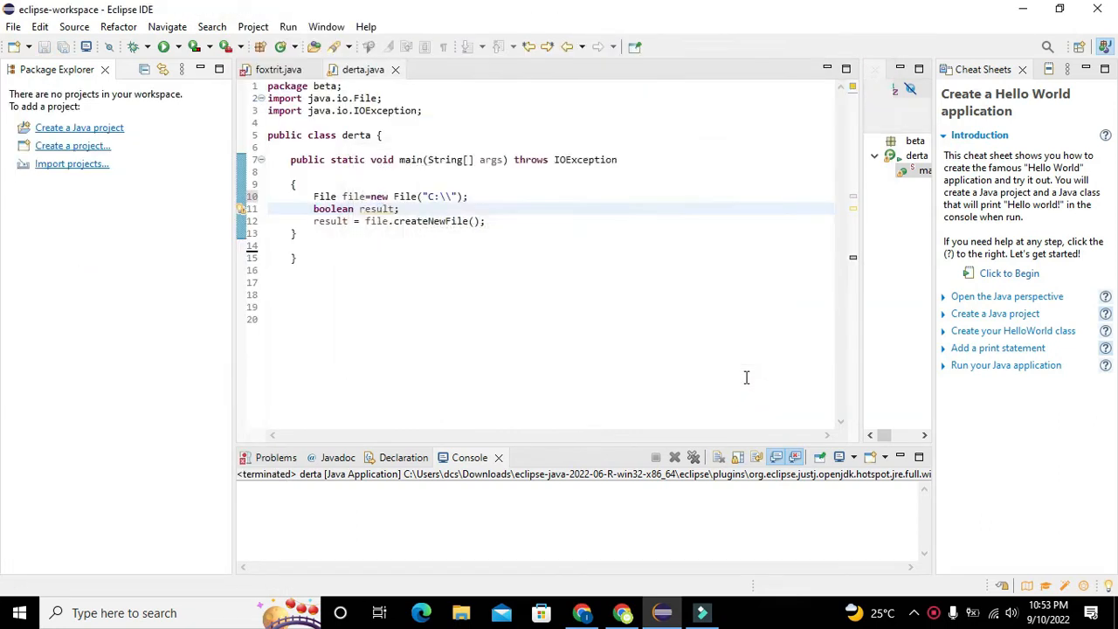
click(394, 69)
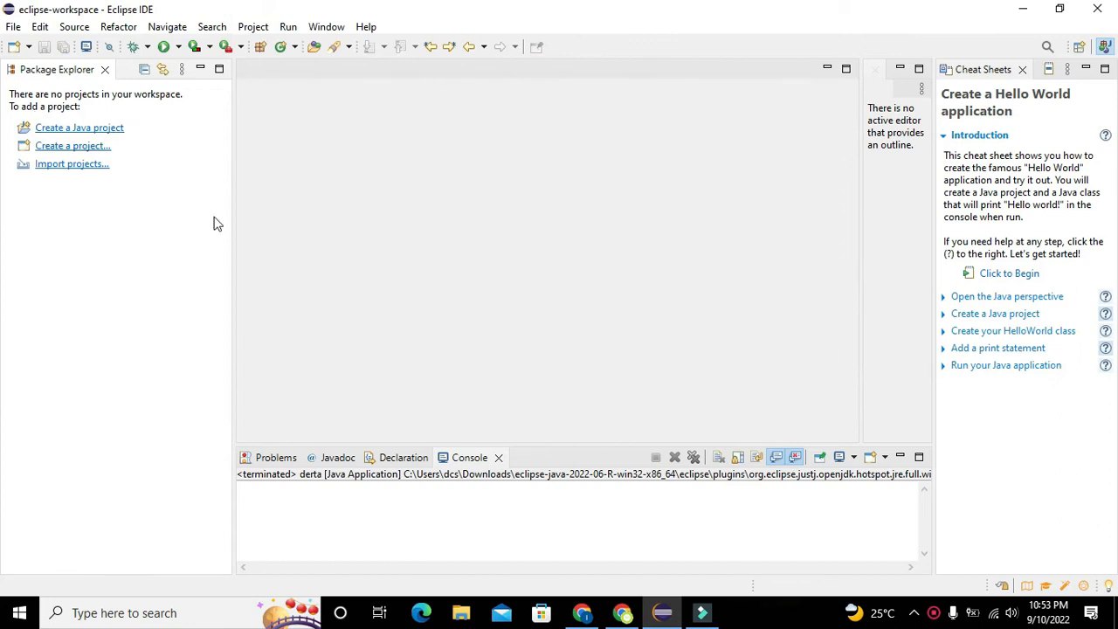
mouse_move(199, 214)
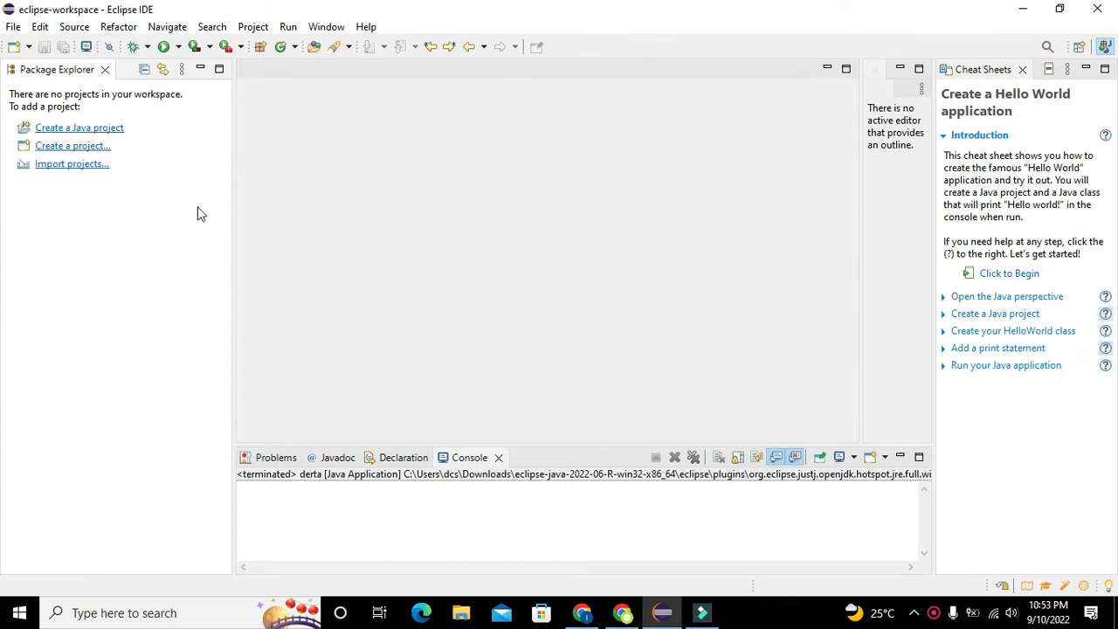
mouse_move(11, 45)
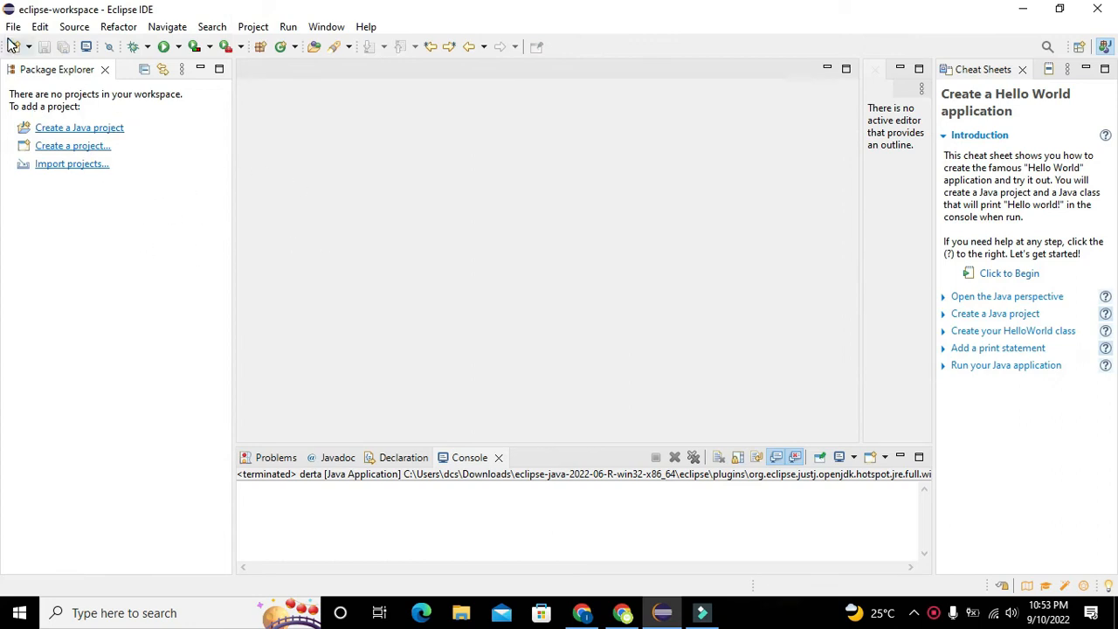
Create a new Java project named 'echo' and expand it to reveal src.
click(13, 26)
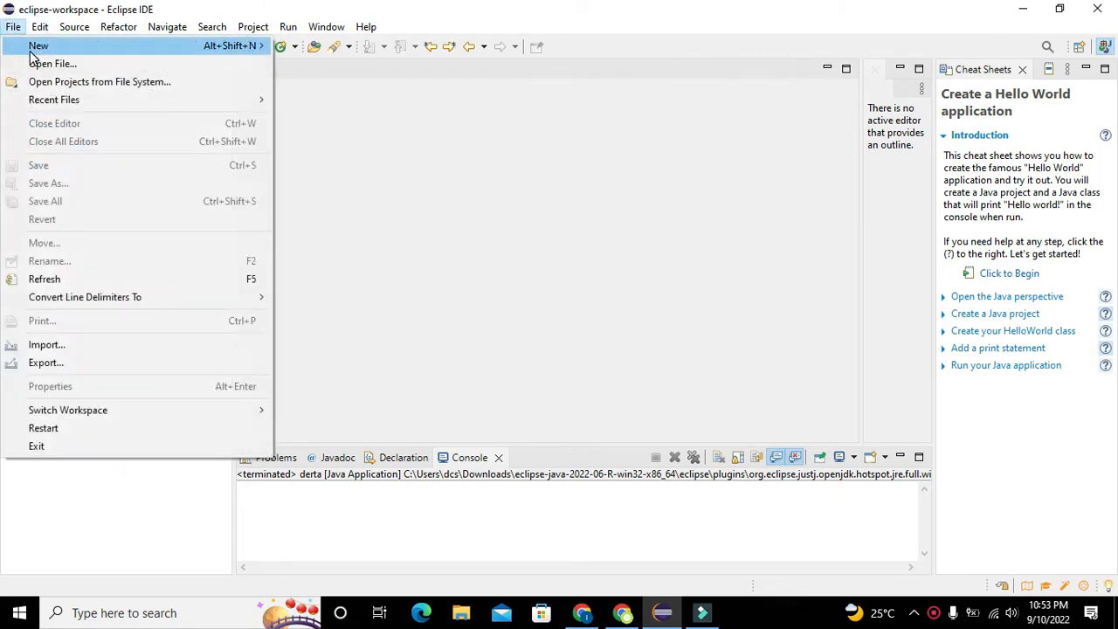
mouse_move(52, 64)
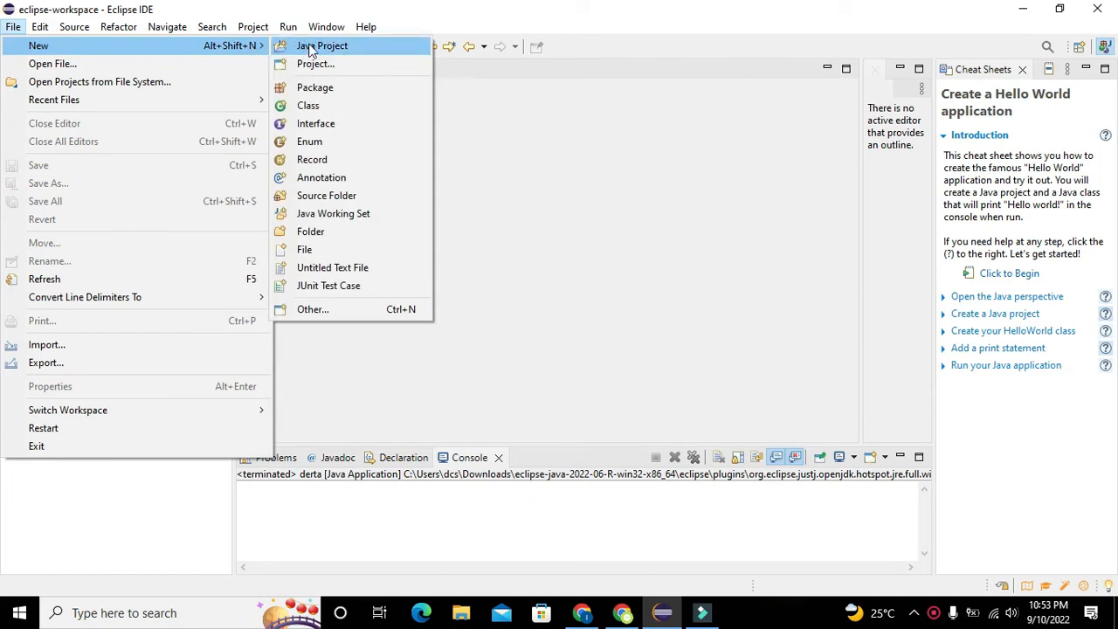
mouse_move(340, 53)
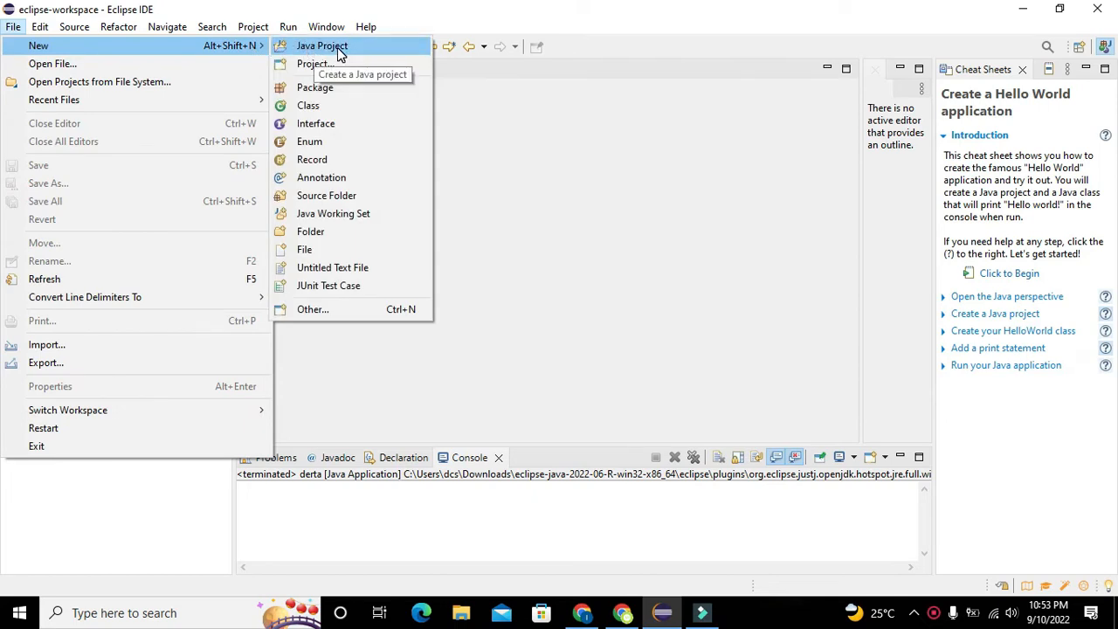
click(321, 45)
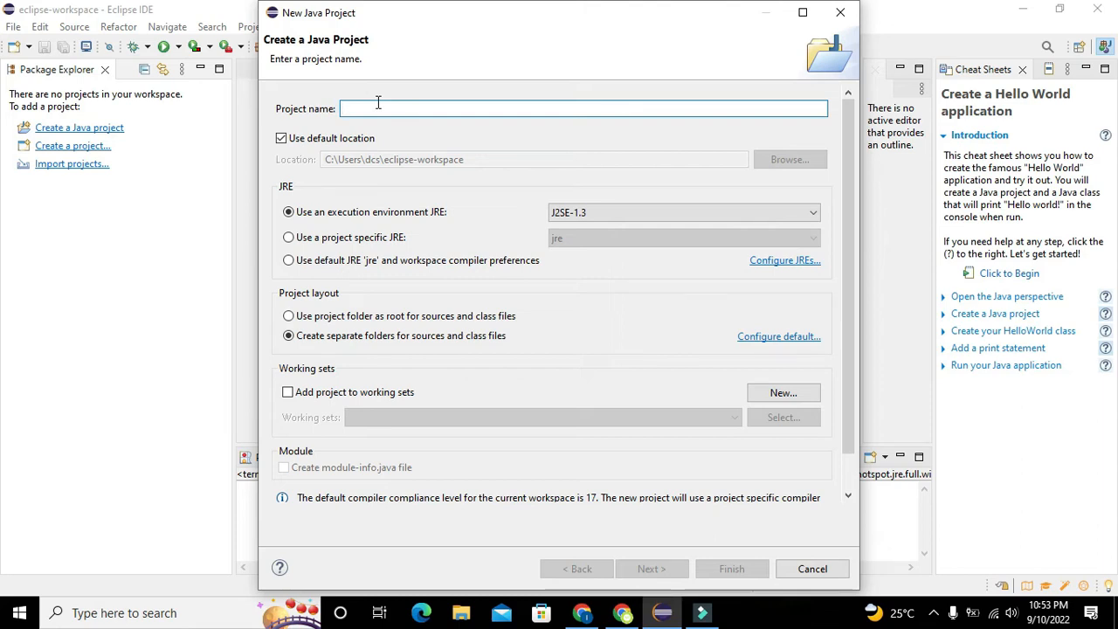
text(echo)
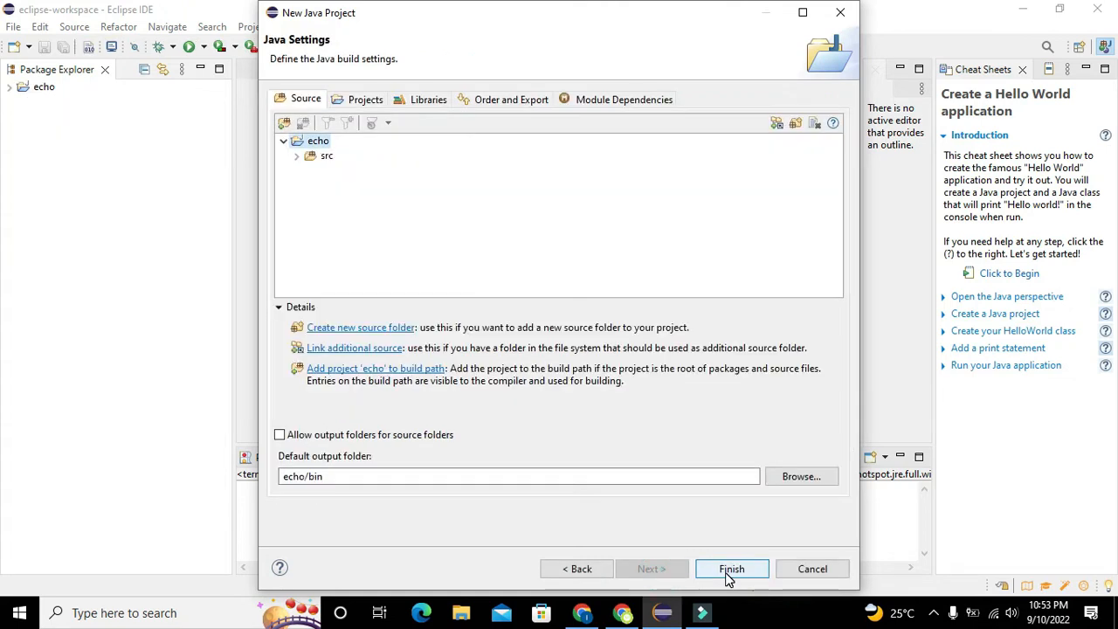
click(731, 569)
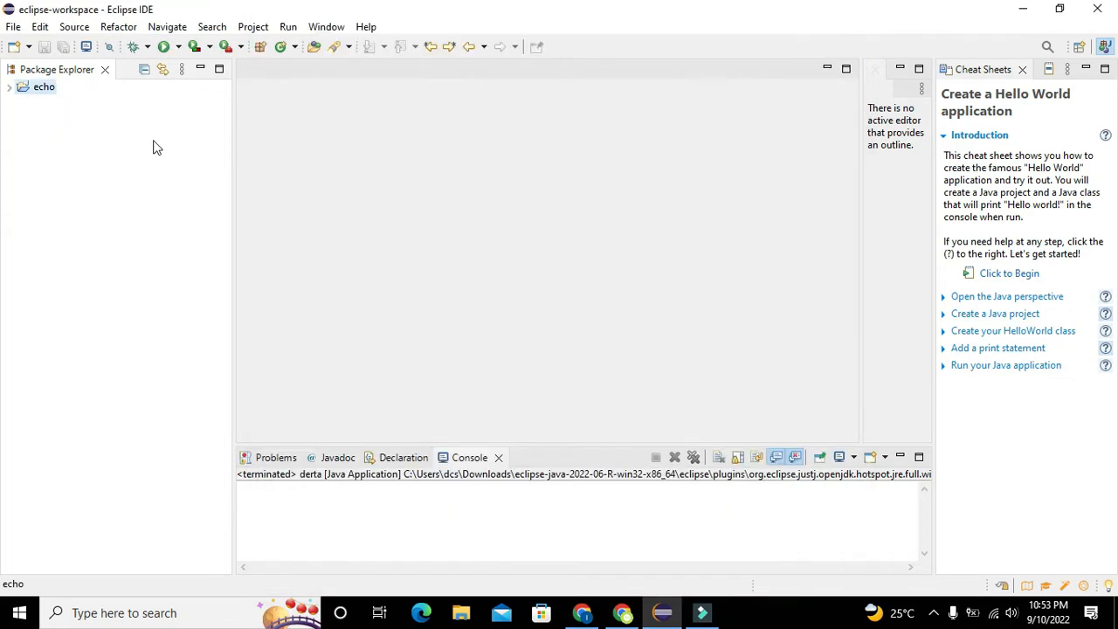
click(9, 86)
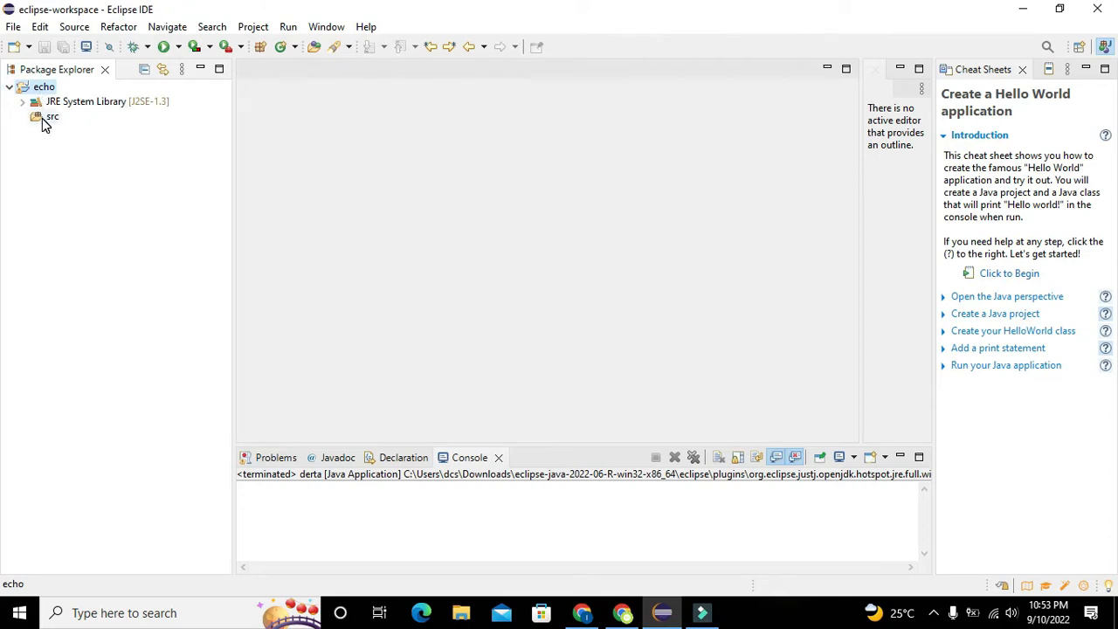
Create class echo1 in src of package echo, including a main method stub.
right_click(51, 116)
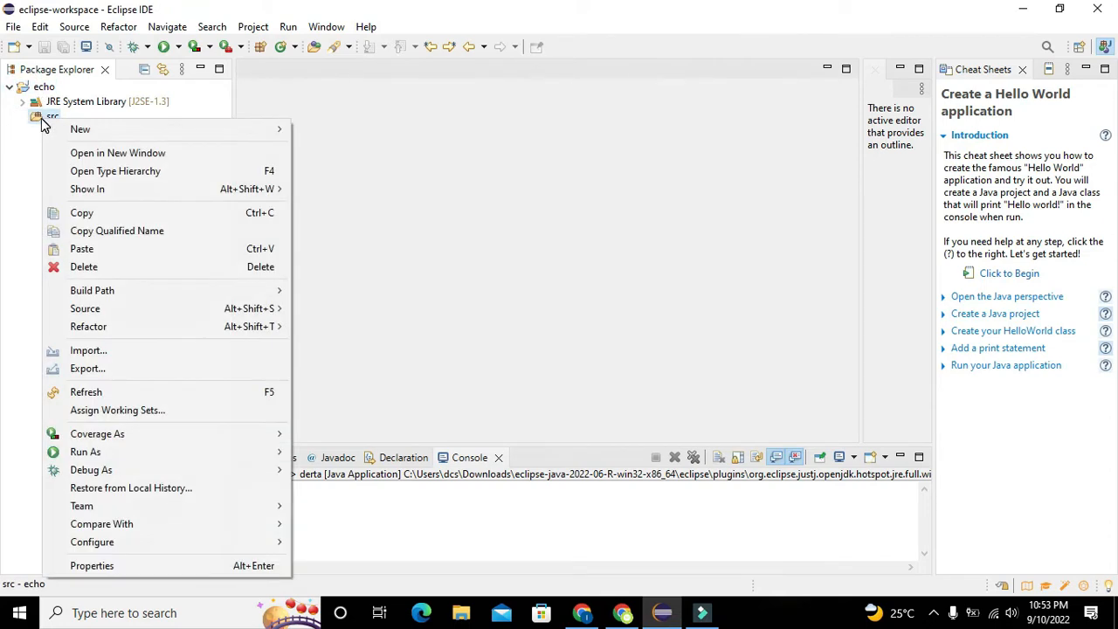
mouse_move(79, 130)
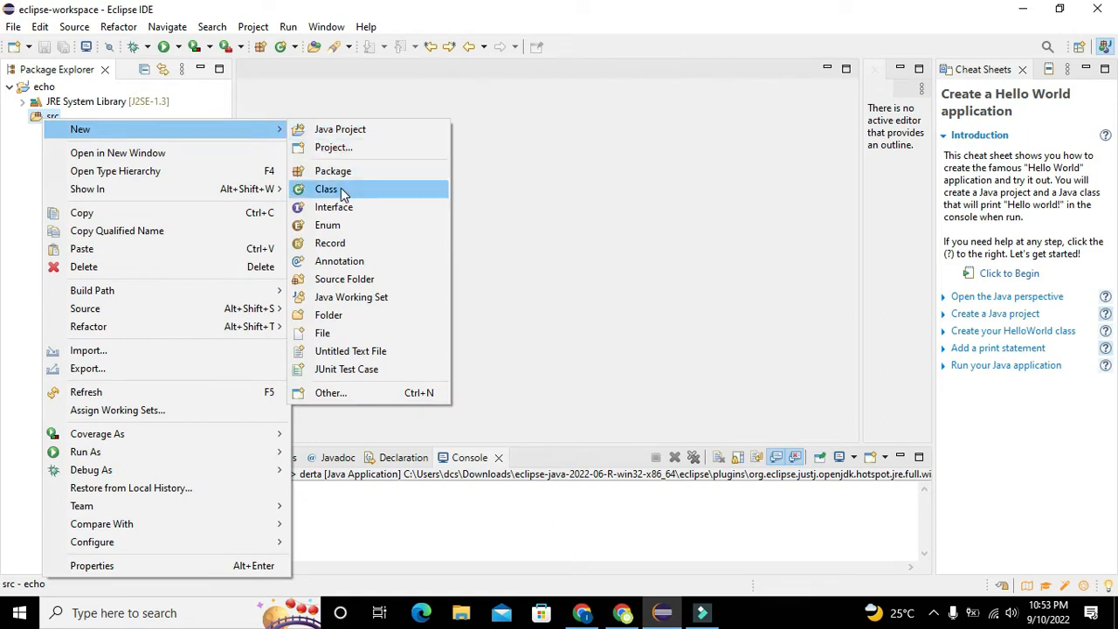
click(326, 189)
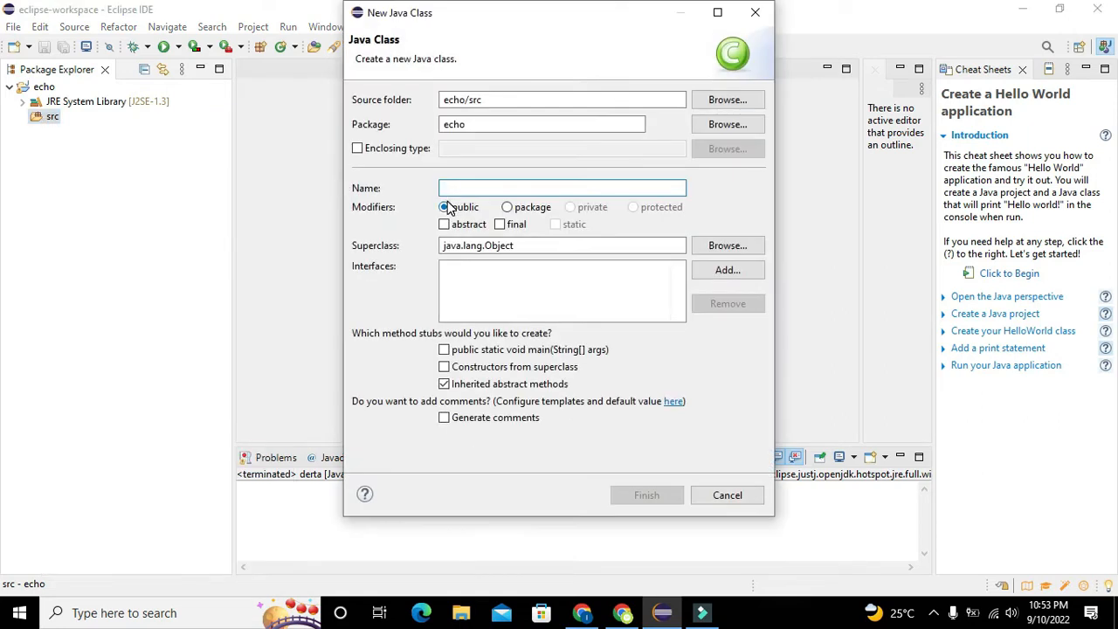
text(echo1)
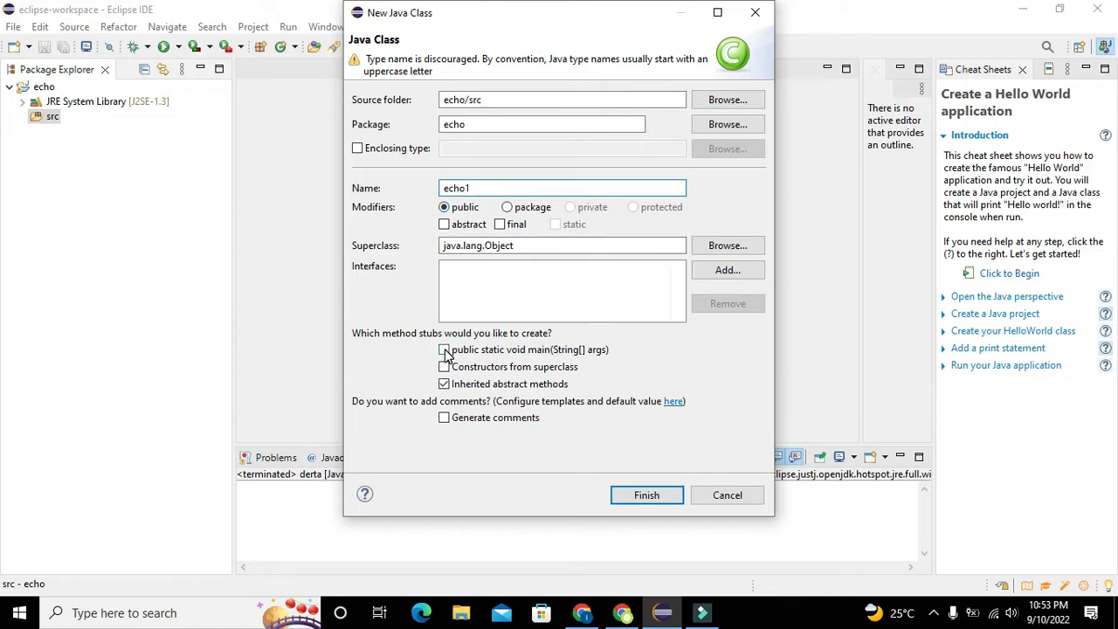
click(444, 350)
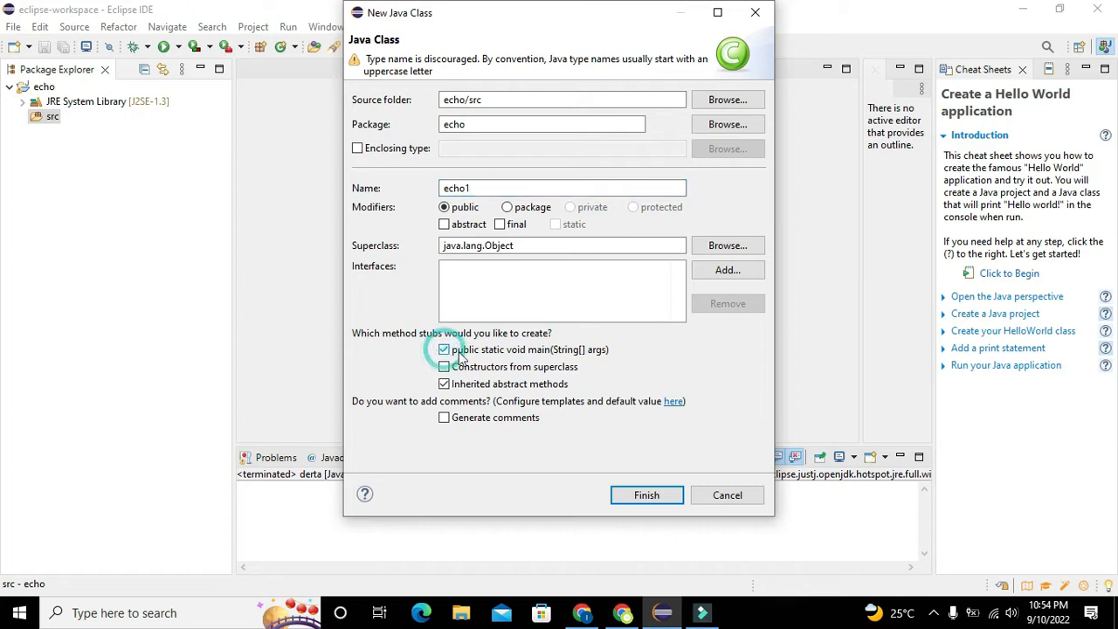
click(646, 494)
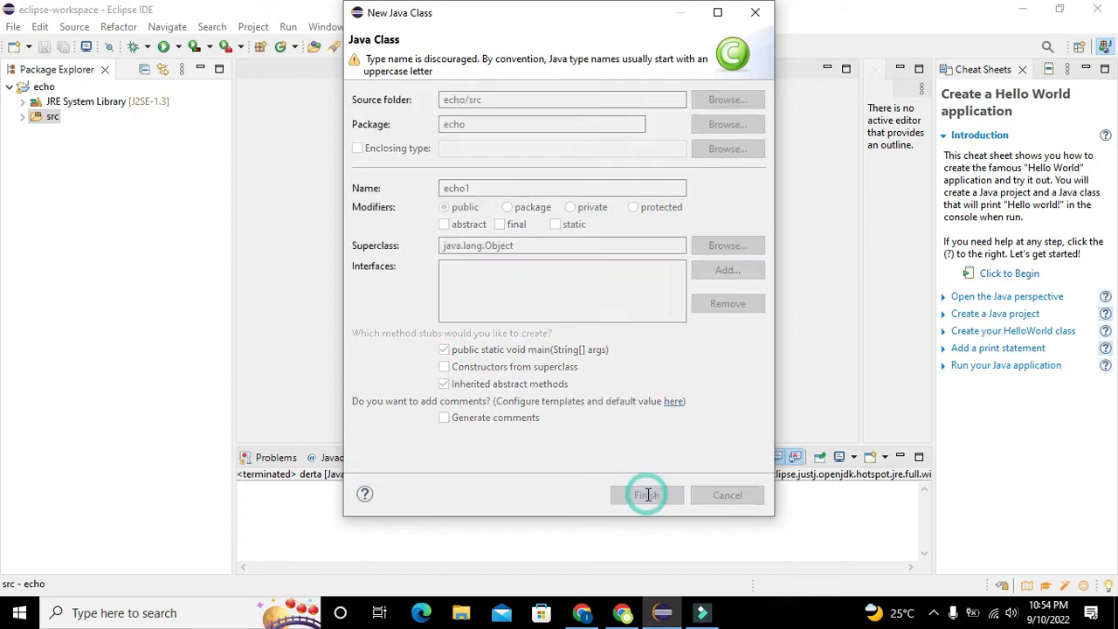
click(646, 495)
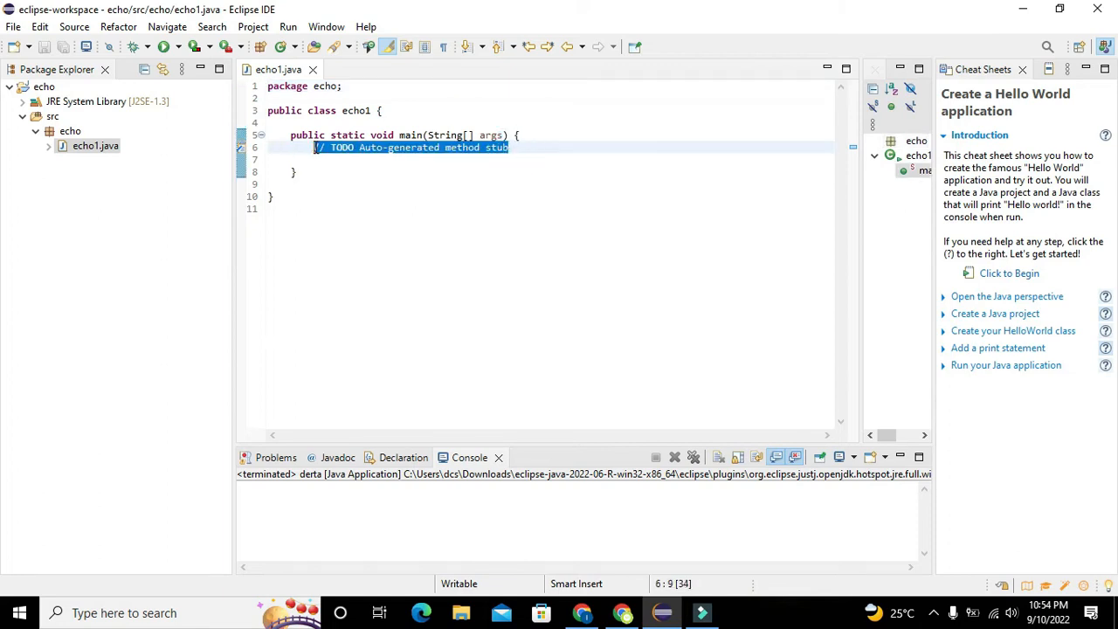
Delete the TODO comment in main and start a new line below the package declaration.
key(Delete)
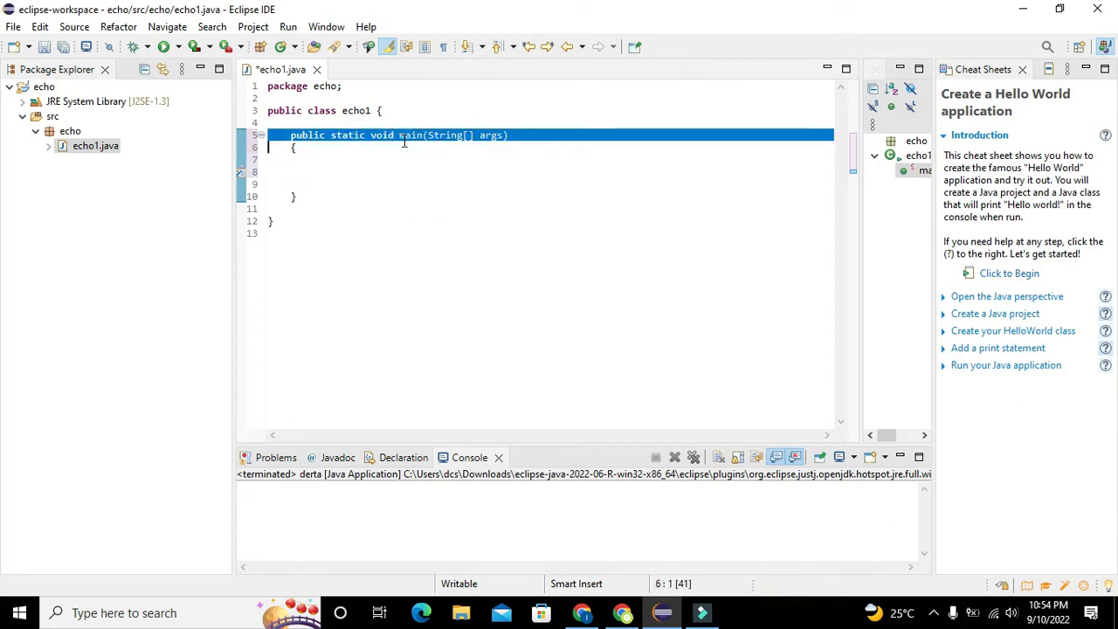
double_click(410, 135)
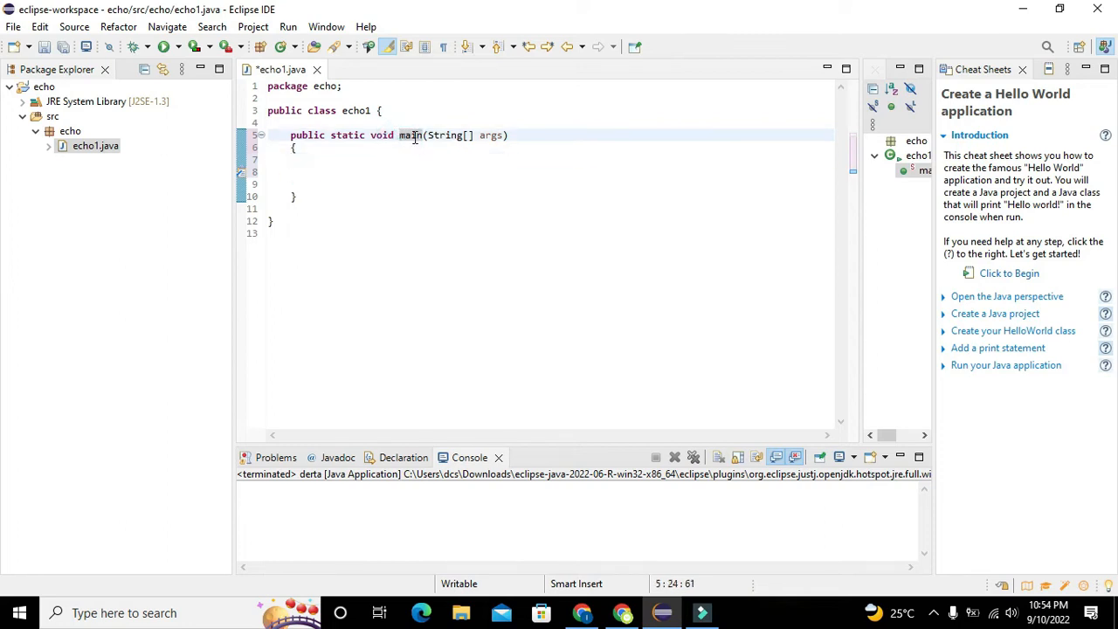
click(312, 172)
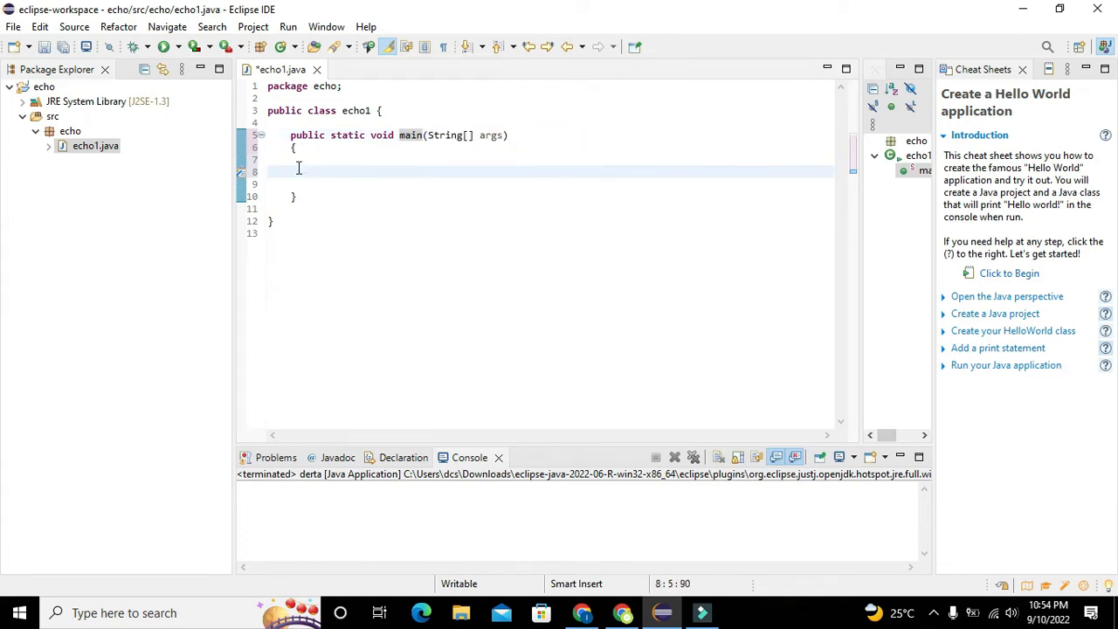
click(268, 98)
text(i)
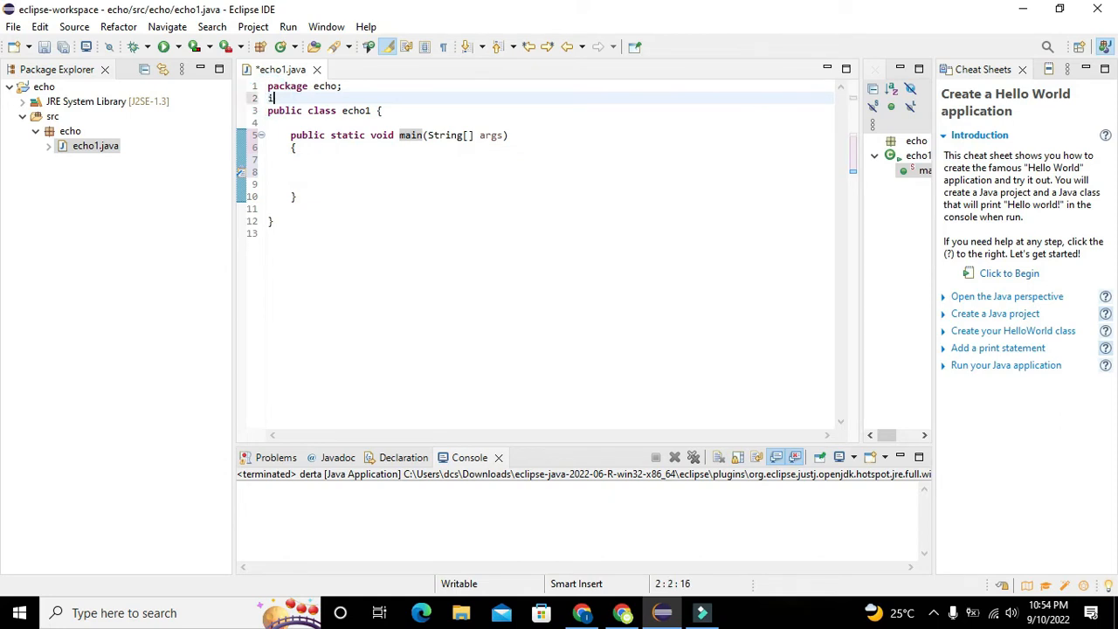
Add 'import java.io.File;' and 'import java.io.IOException;' under the package line.
text(mport)
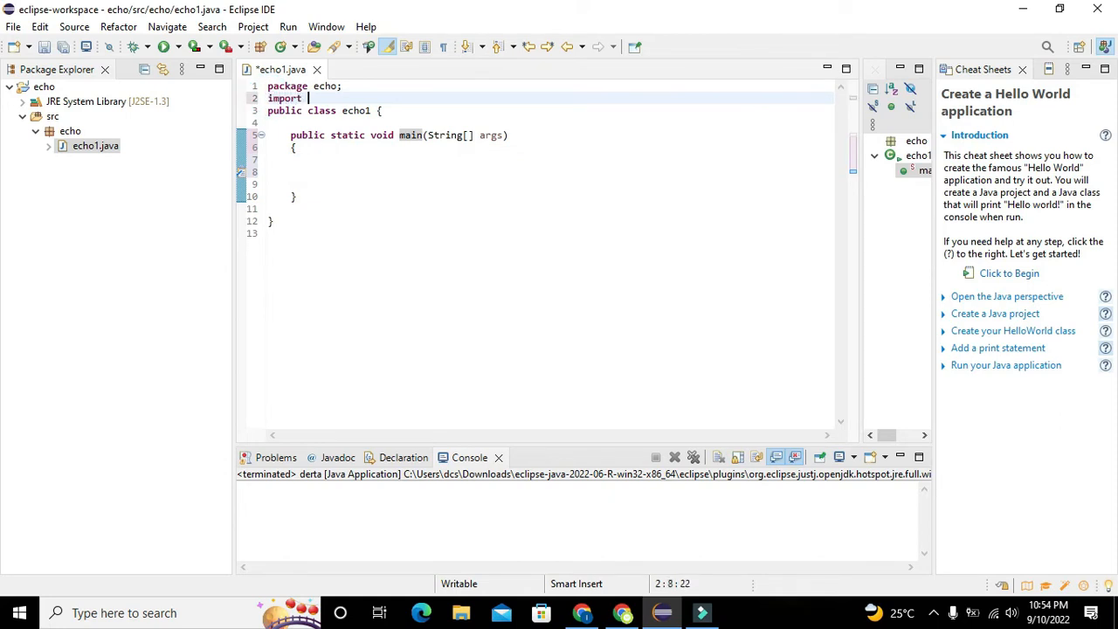
text(ja)
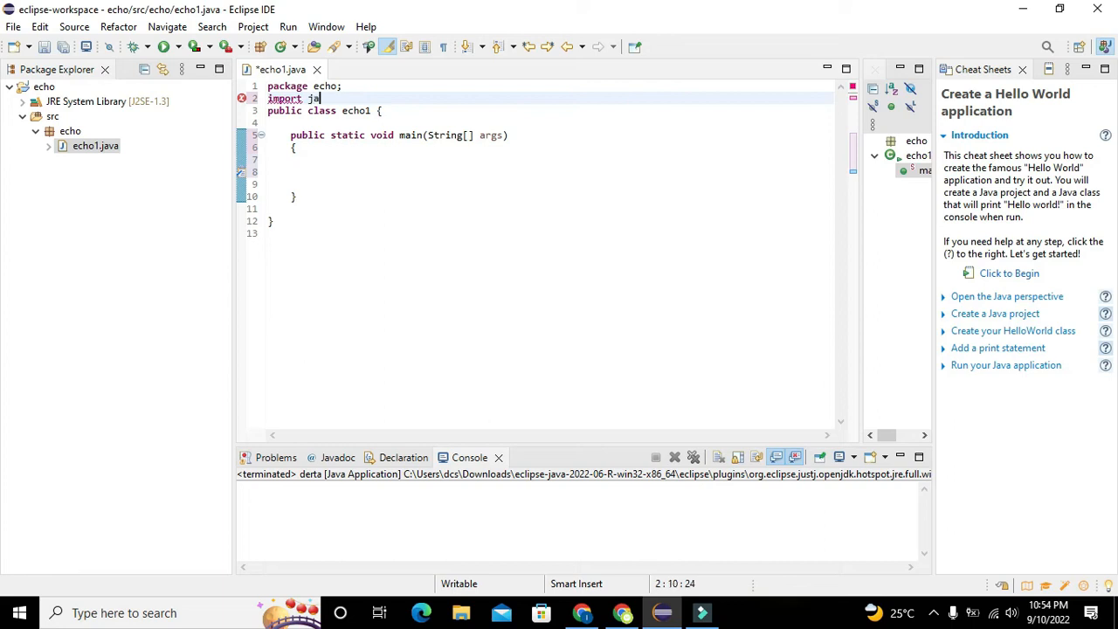
text(va.io)
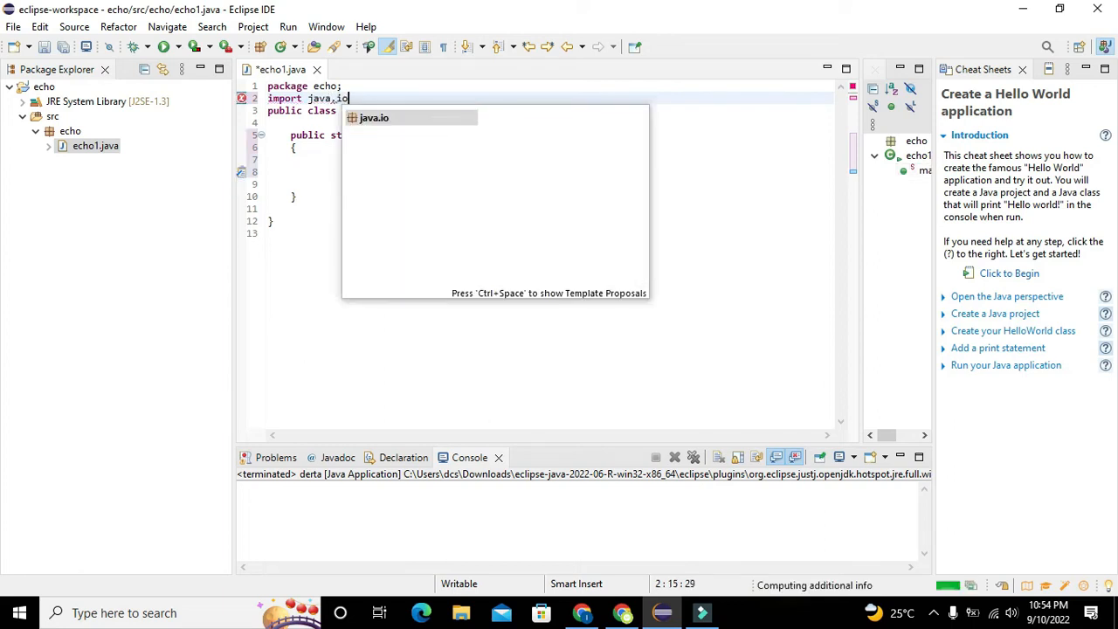
text(File;)
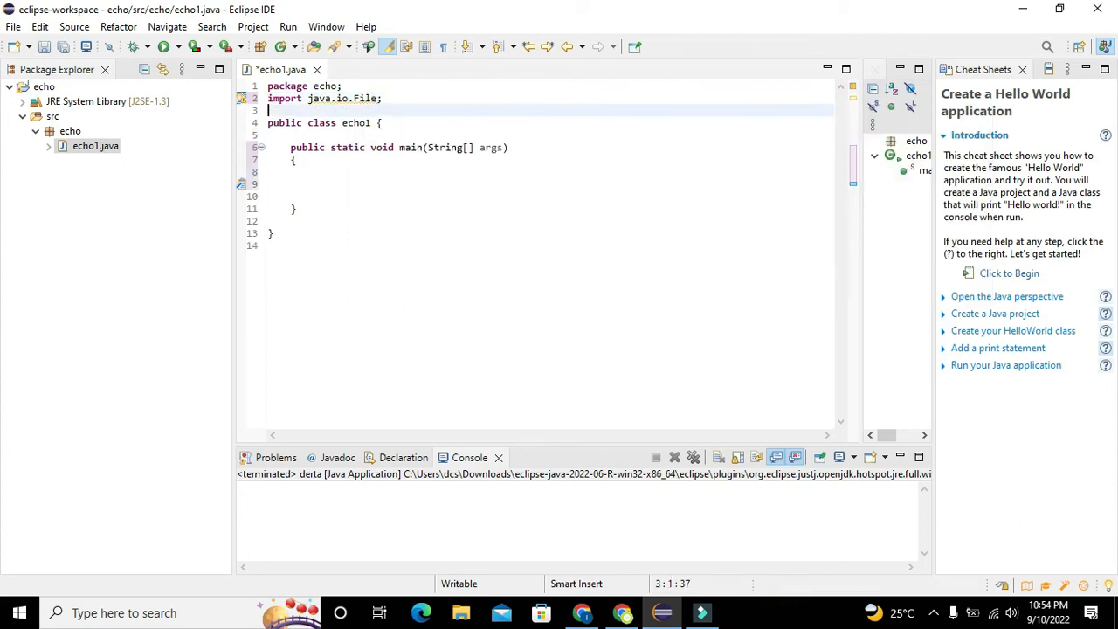
text(import java)
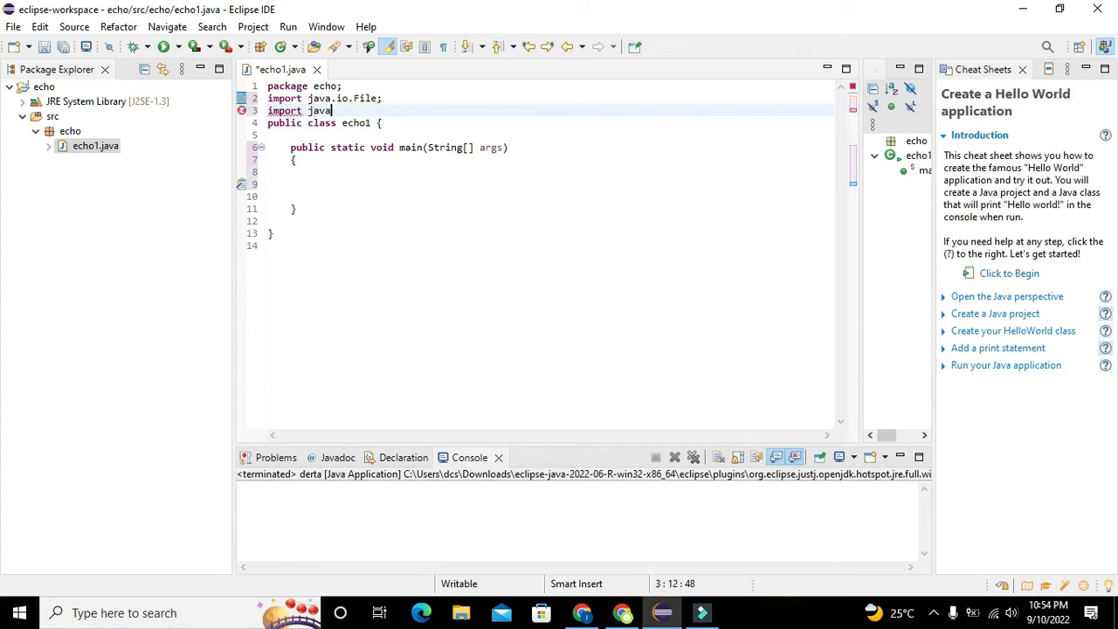
text(.io.IO)
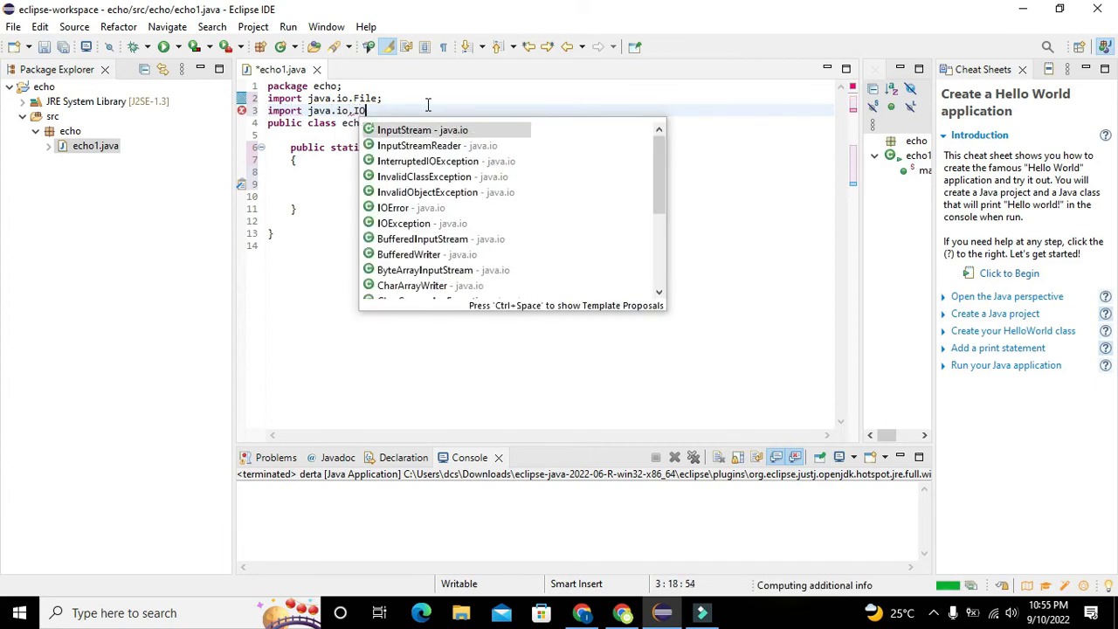
text(Exception;)
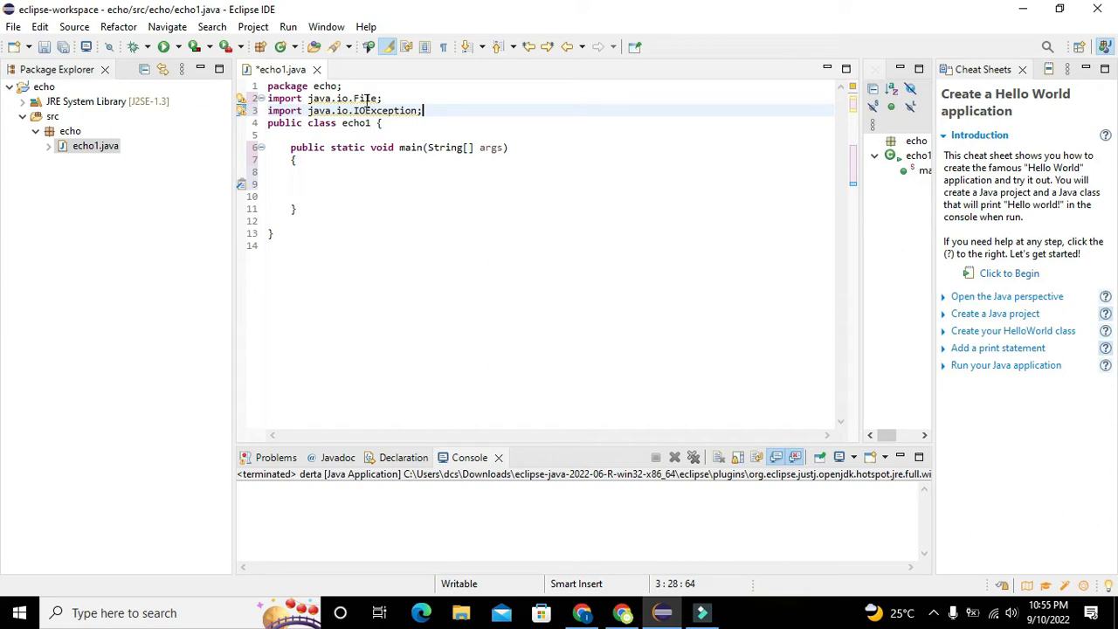
double_click(364, 98)
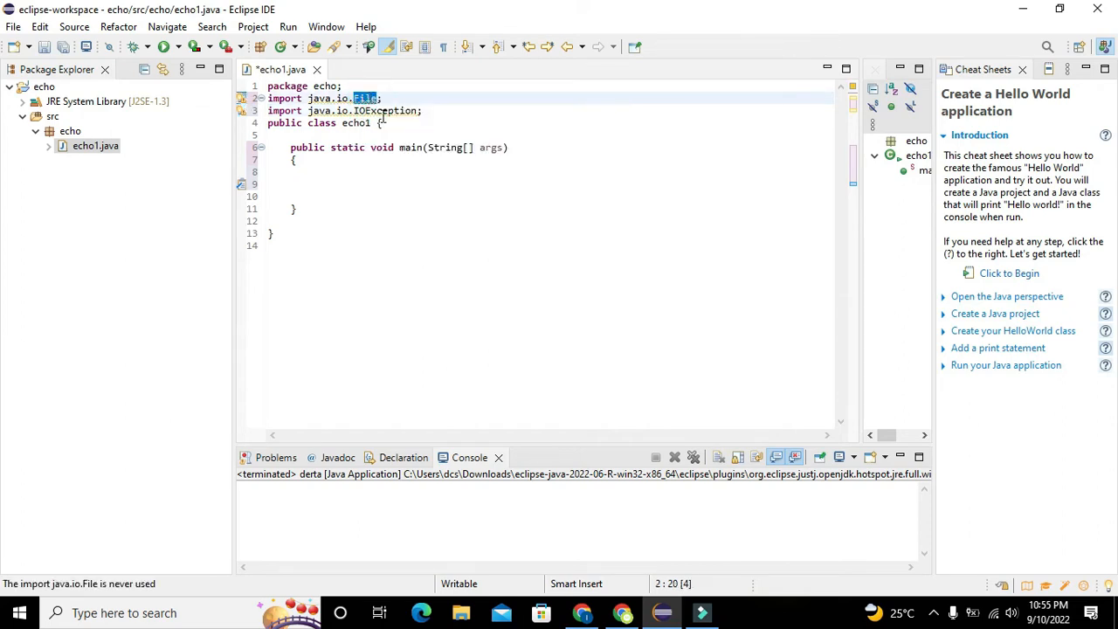
click(423, 111)
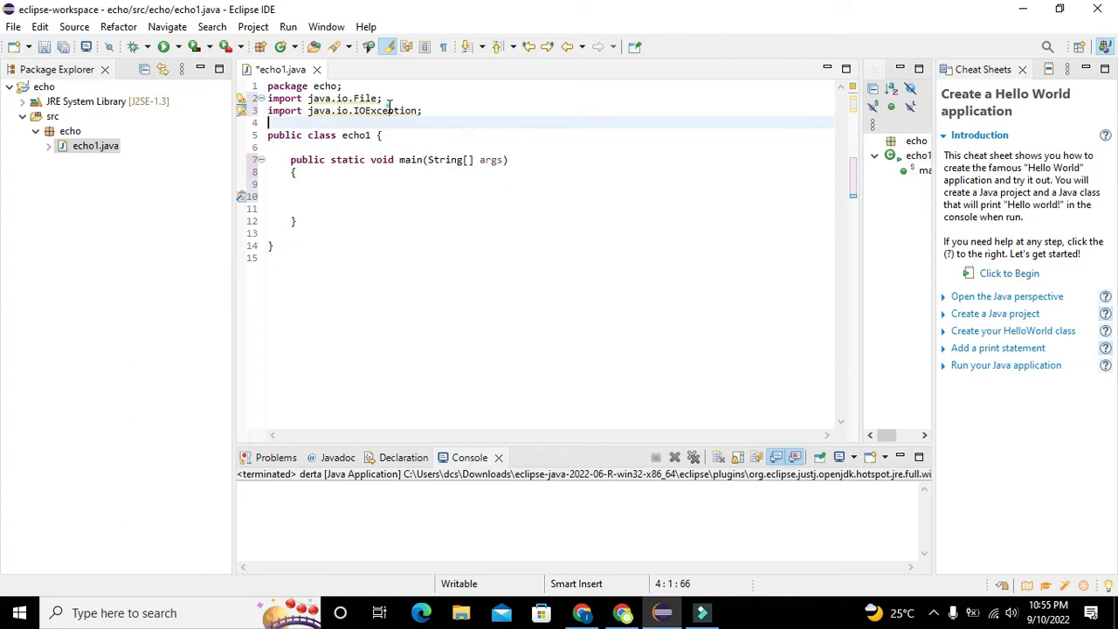
click(384, 111)
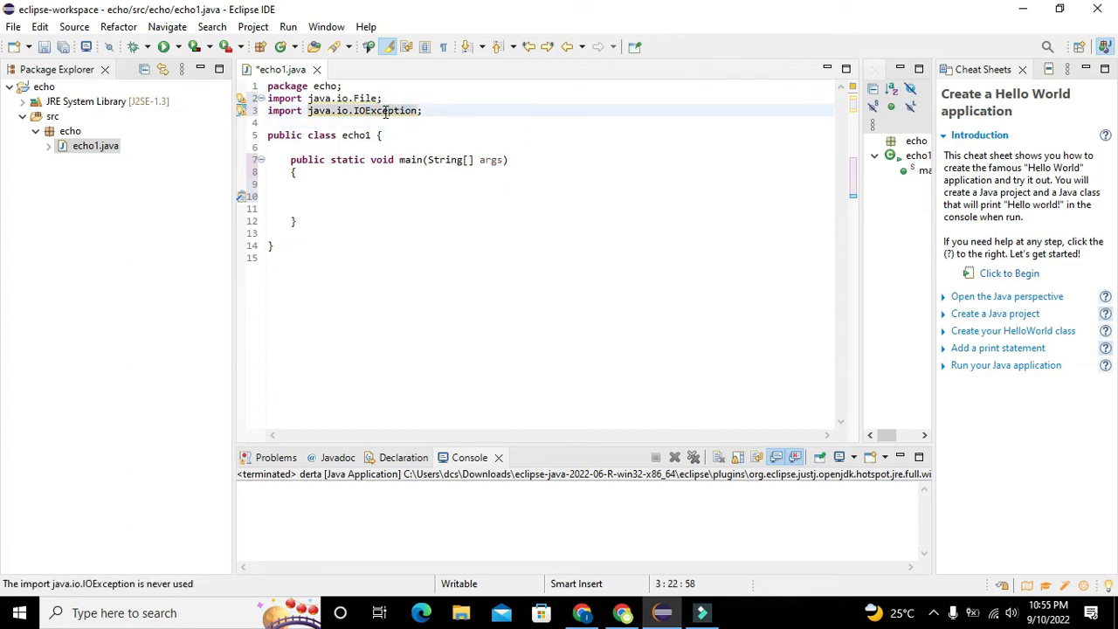
Type the statement File f=newFile(); inside main.
click(295, 195)
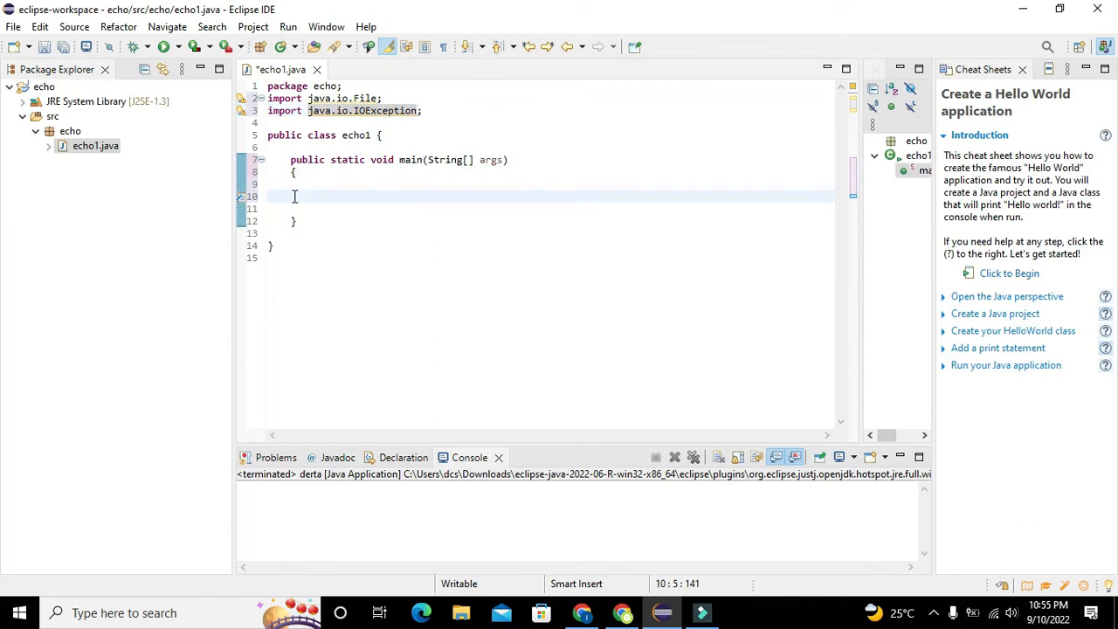
text(F)
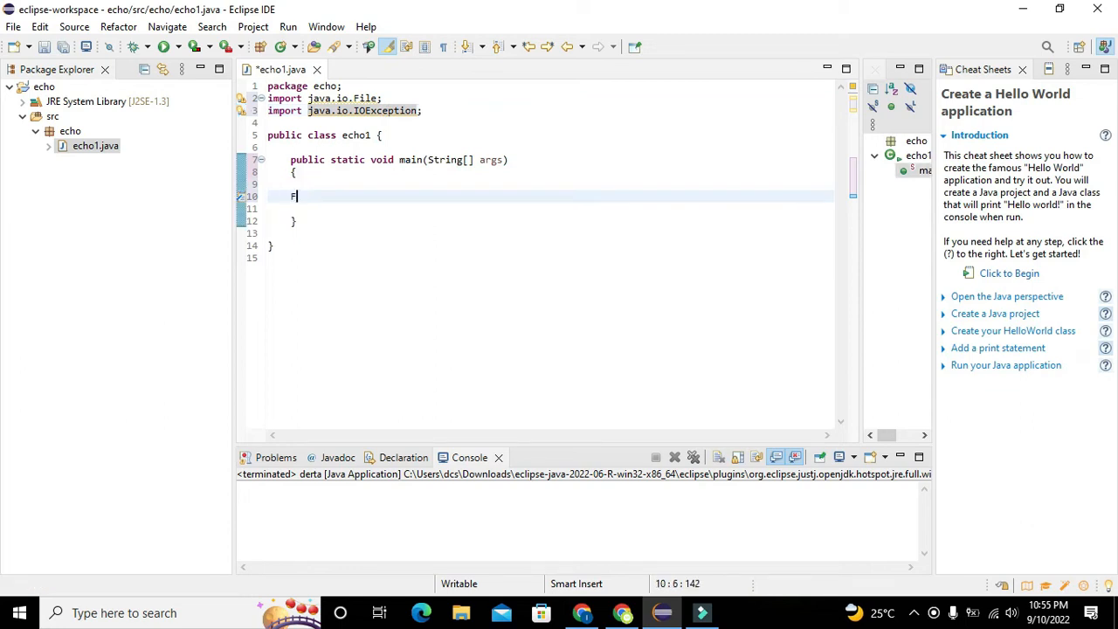
text(ile)
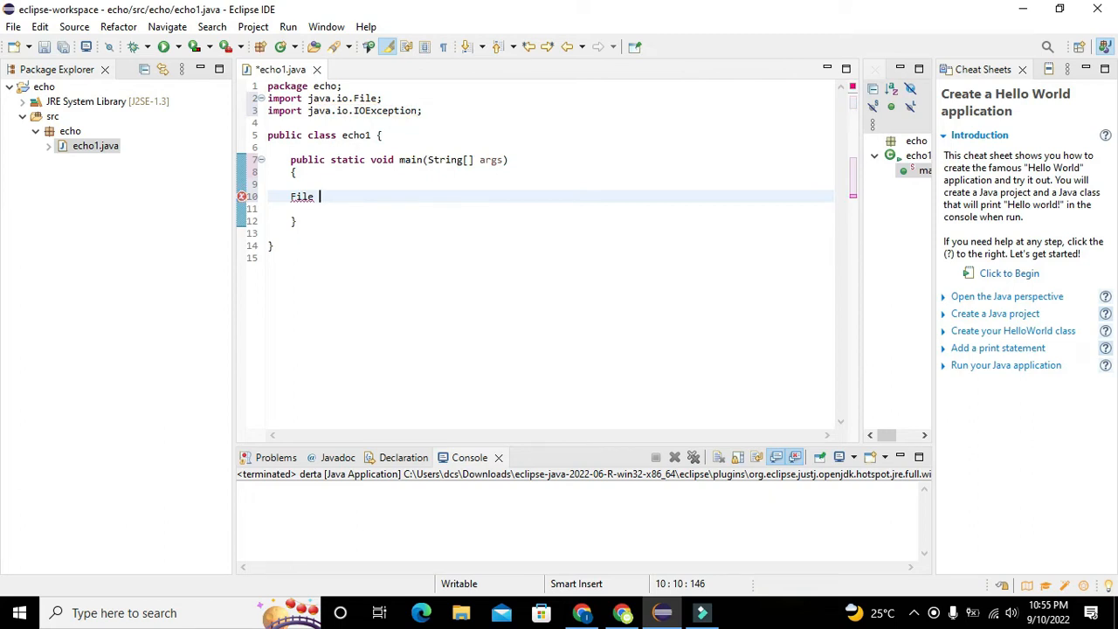
text(fi)
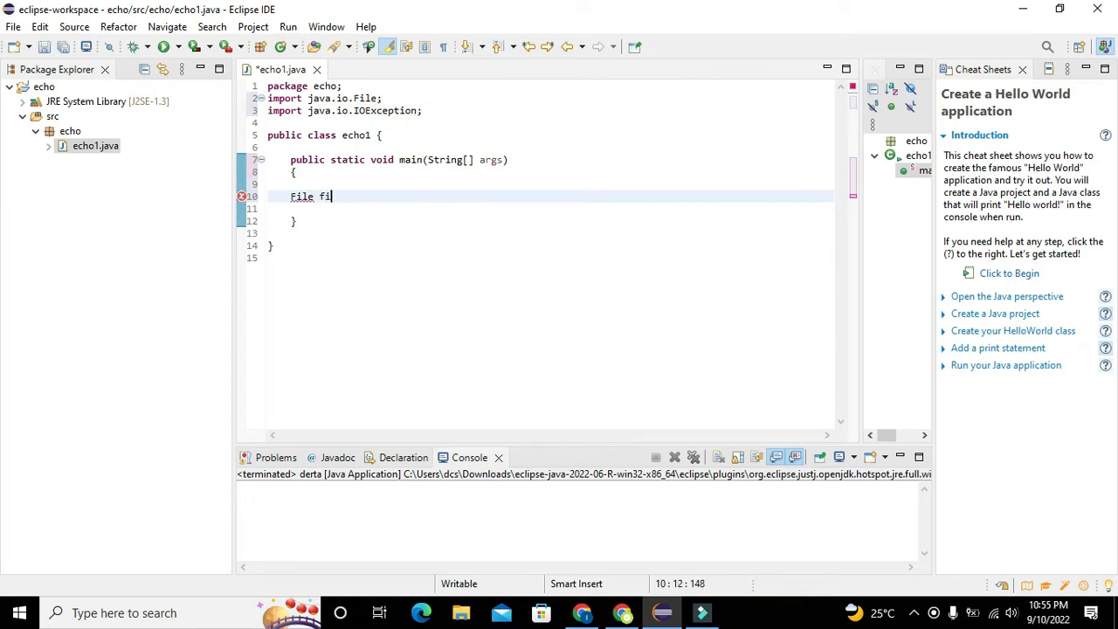
key(BackSpace)
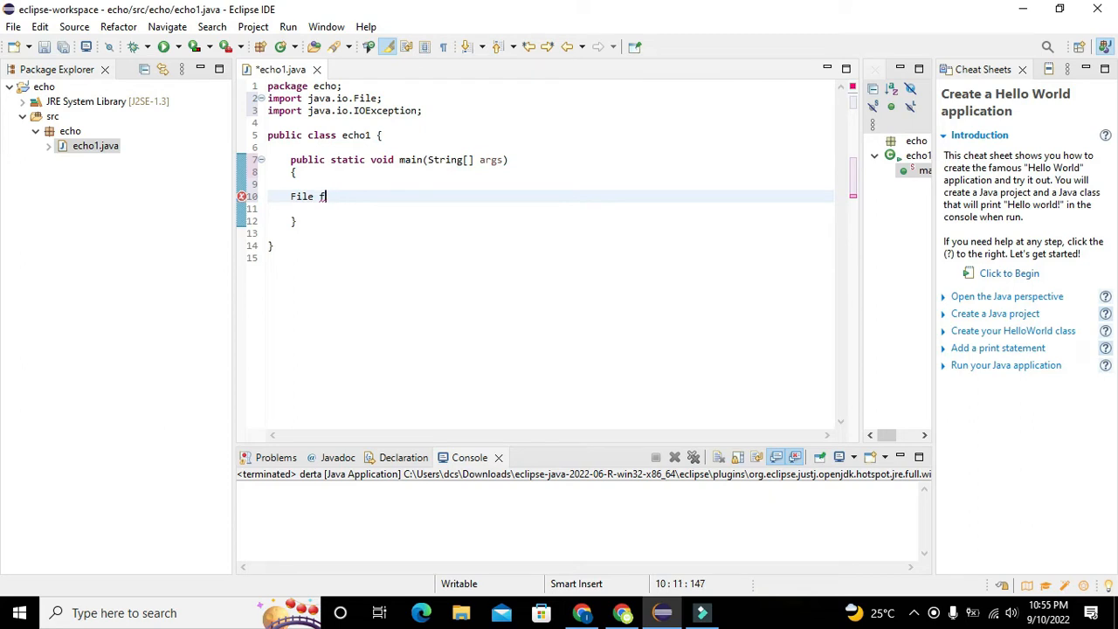
text(=new)
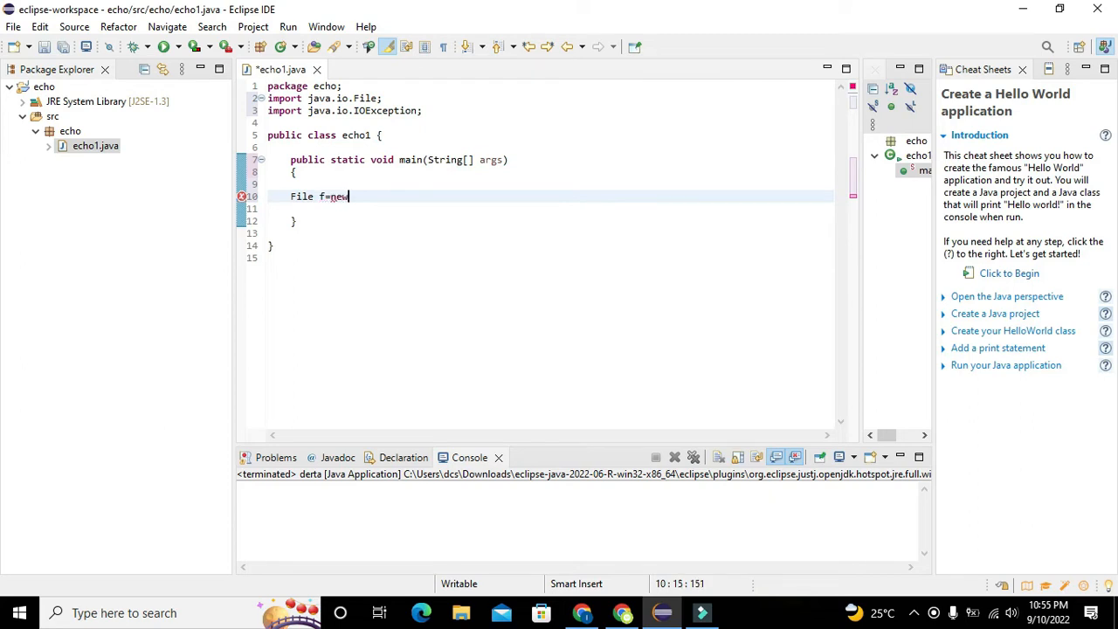
text(File())
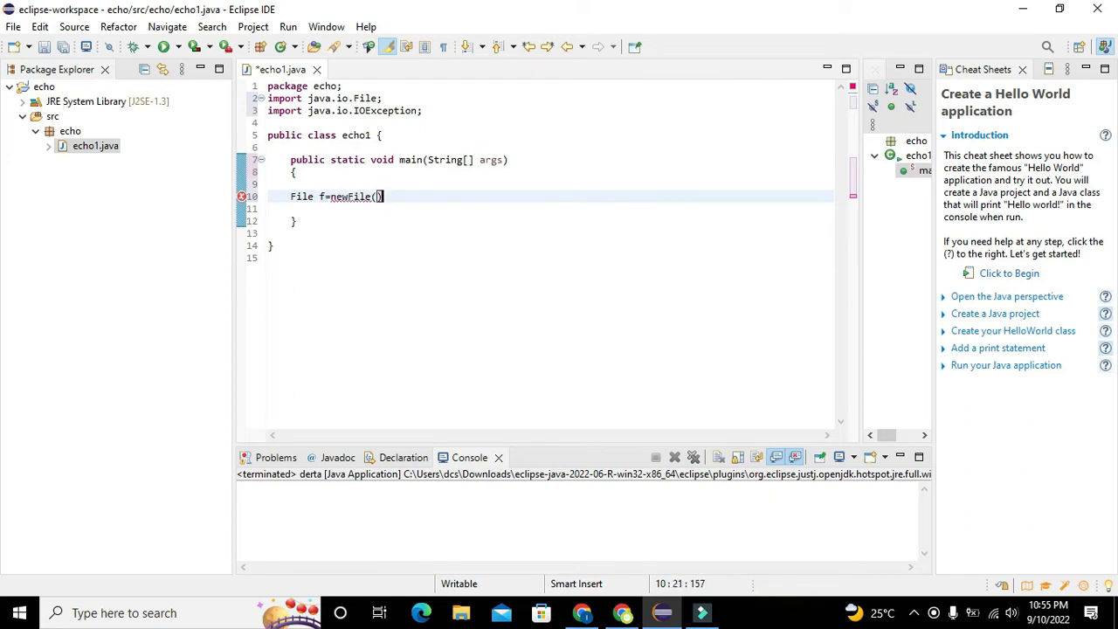
text(;)
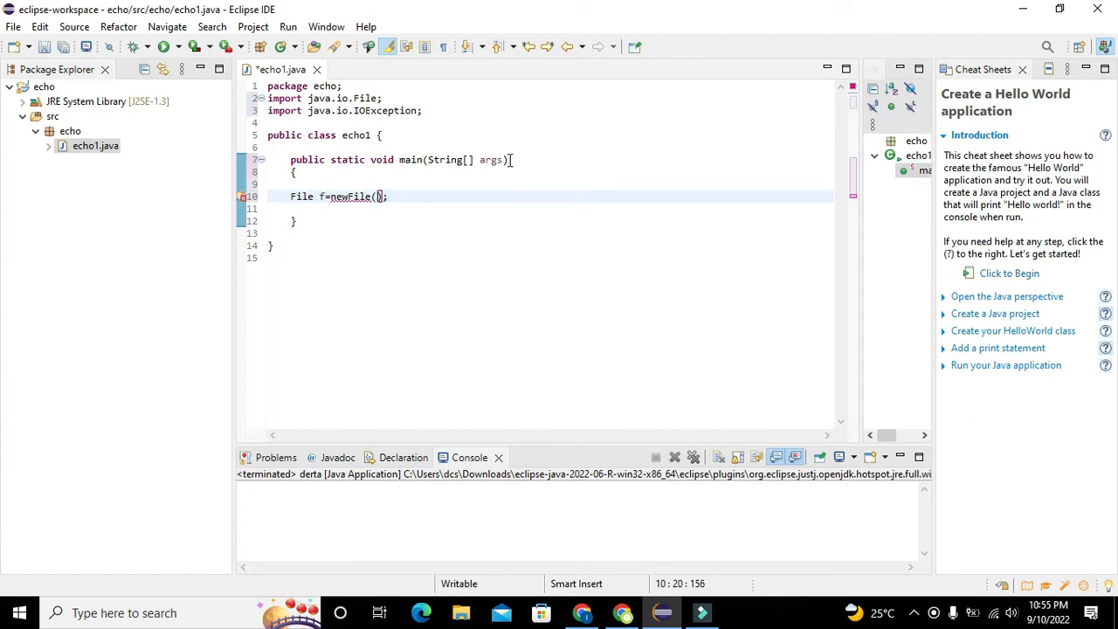
Add empty quotes inside the parentheses and begin the path with C:\\.
click(377, 196)
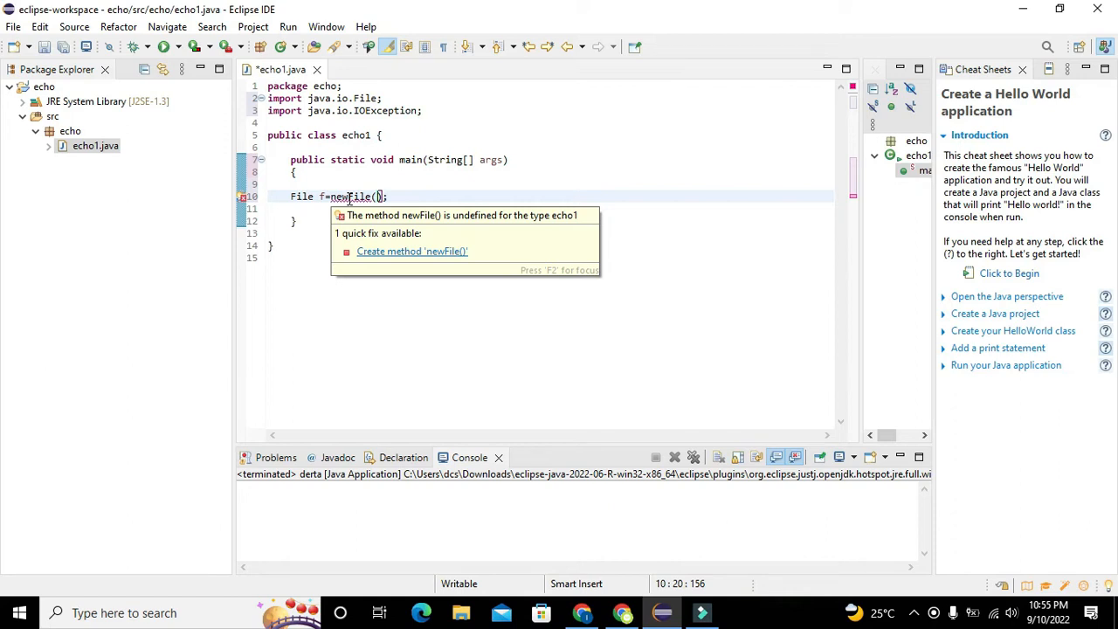
double_click(350, 195)
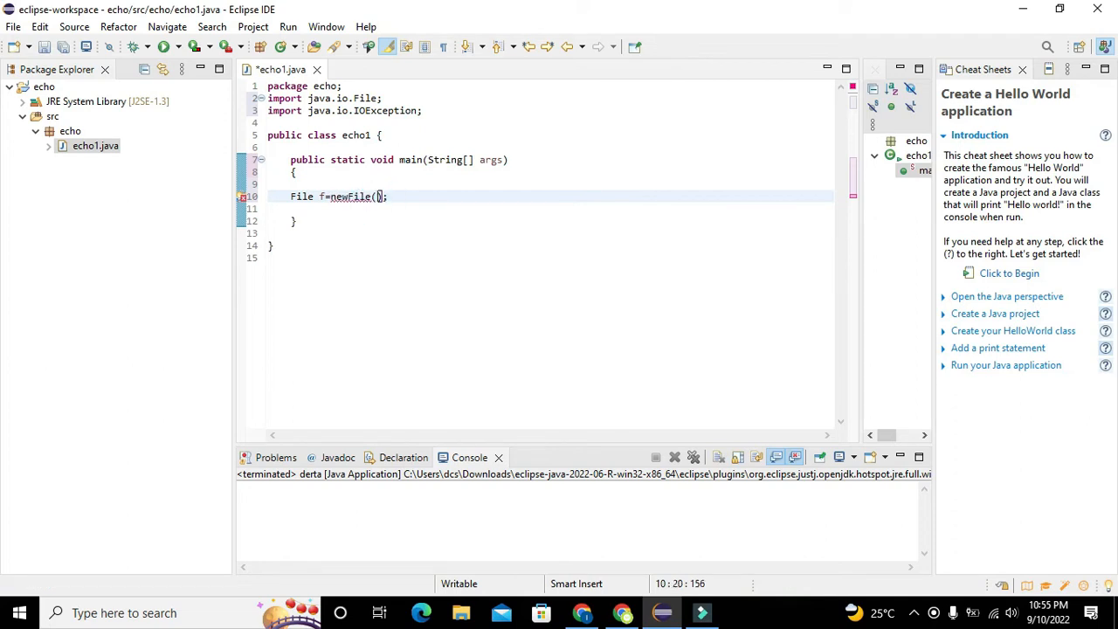
text(")
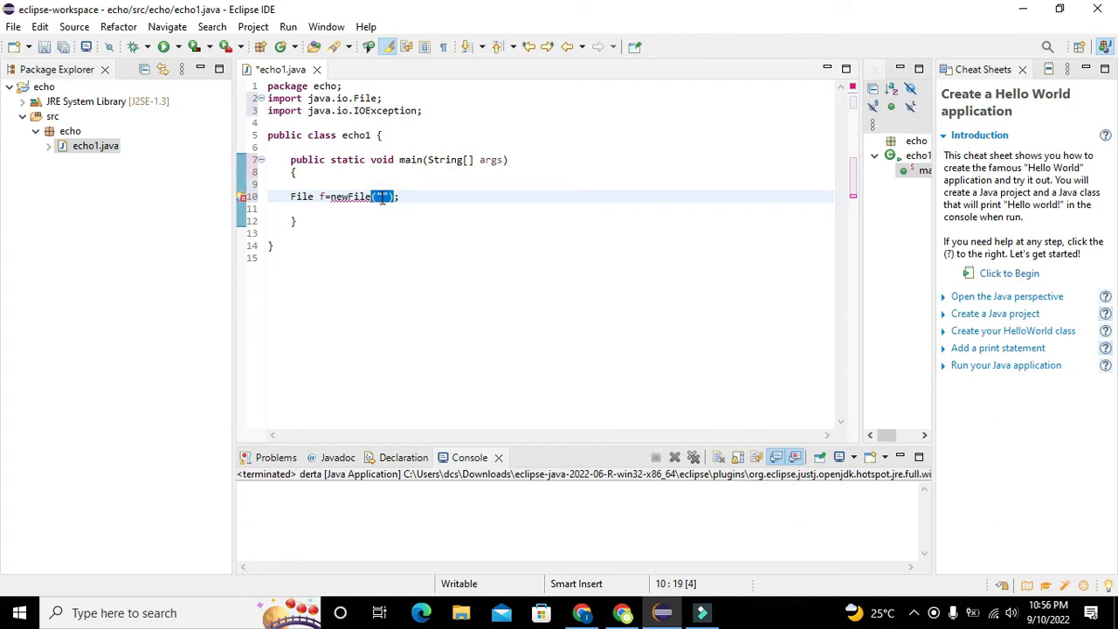
click(380, 196)
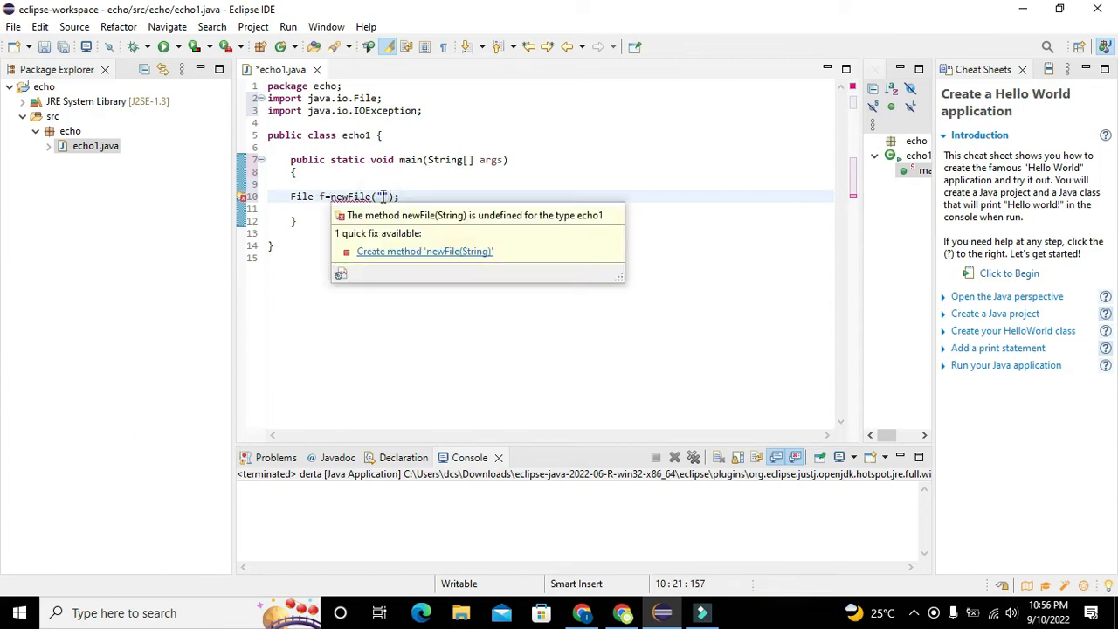
text(C:\)
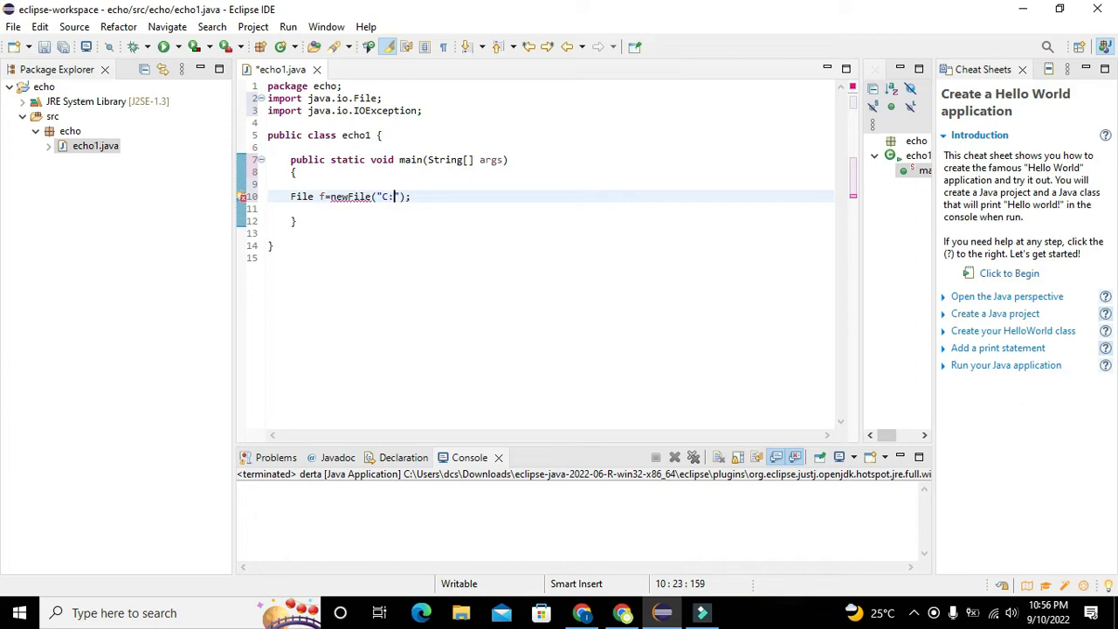
text(\\)
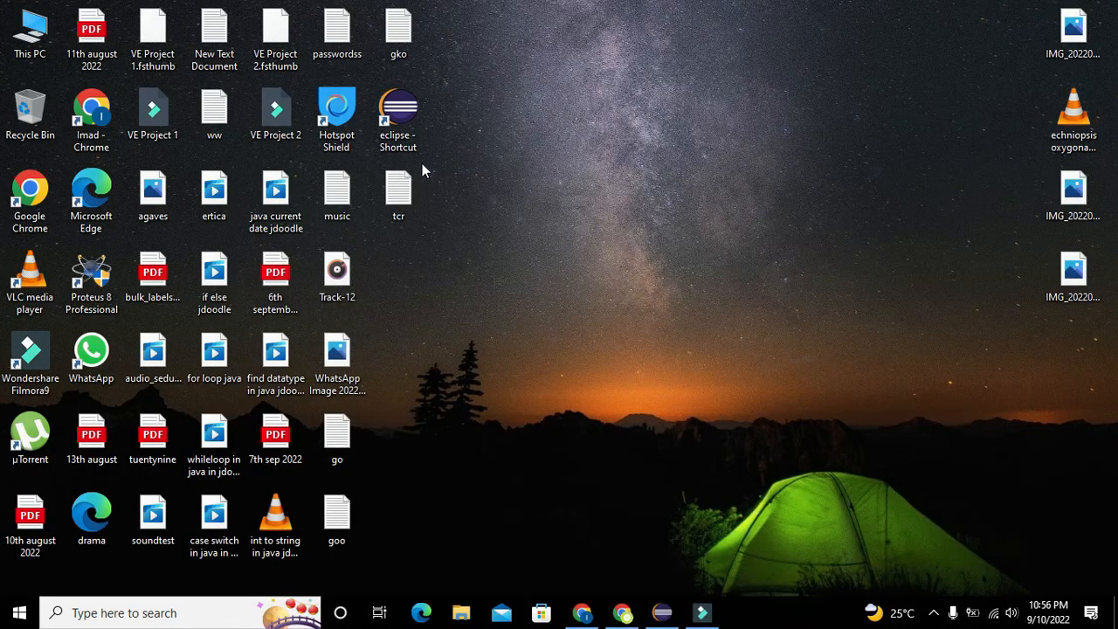
right_click(398, 192)
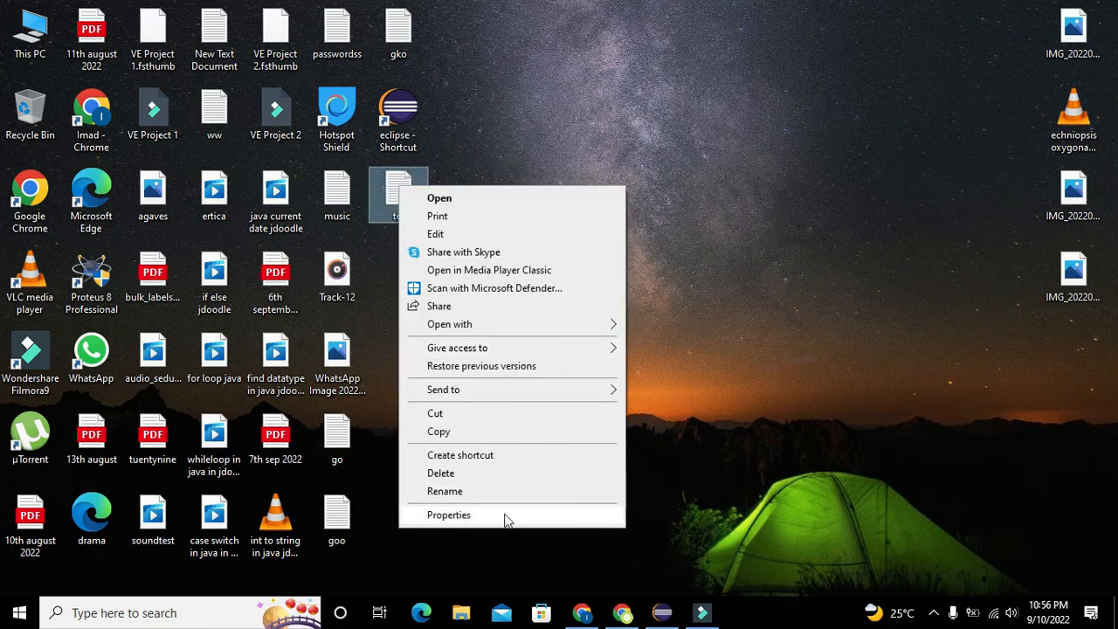
click(448, 514)
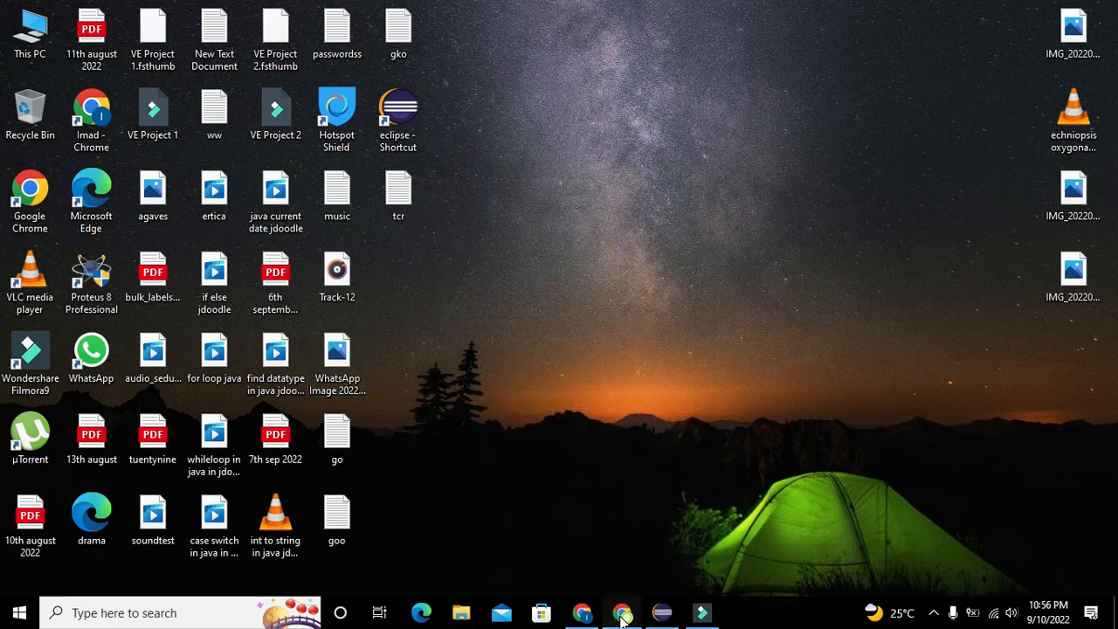
right_click(622, 612)
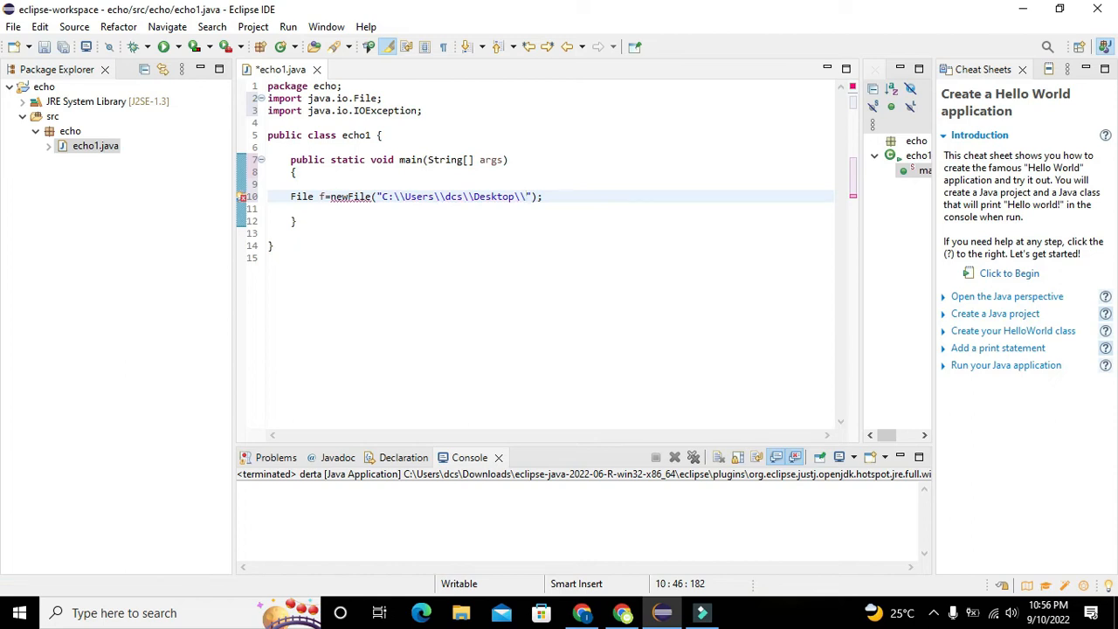
Finish the path with zeta.txt and correct the spacing to read new File(...).
text(zeta)
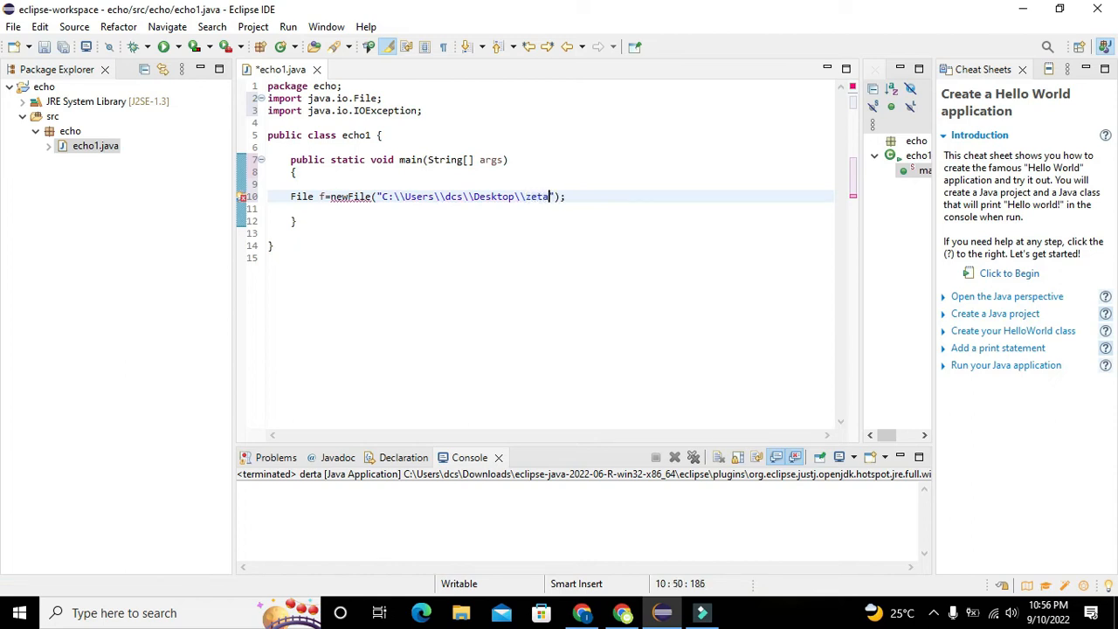
text(.txt)
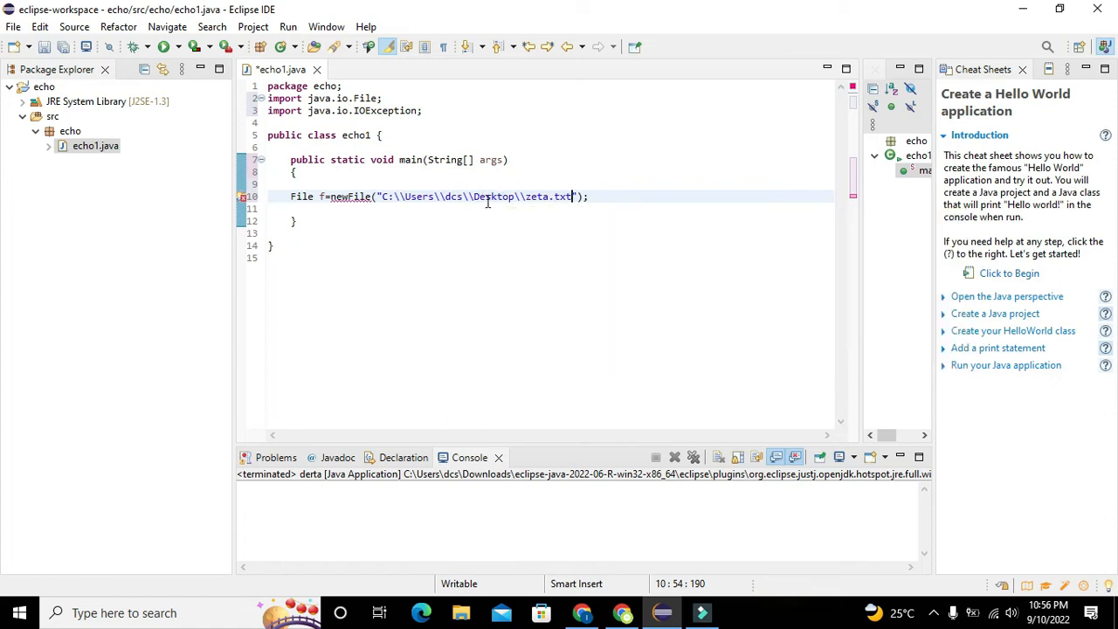
mouse_move(349, 196)
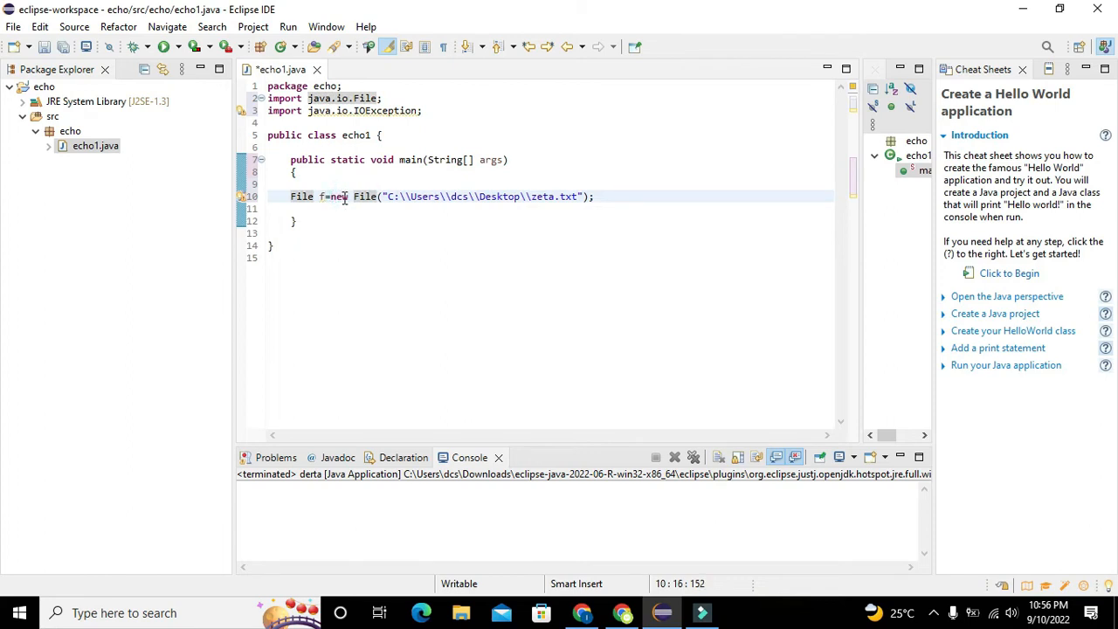
double_click(364, 195)
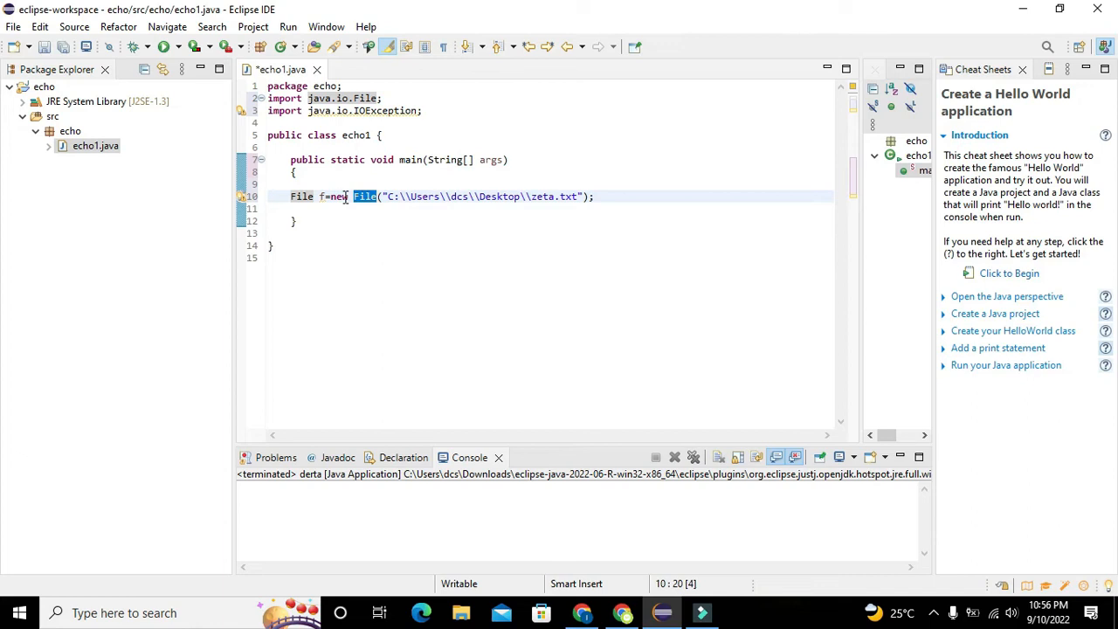
double_click(337, 196)
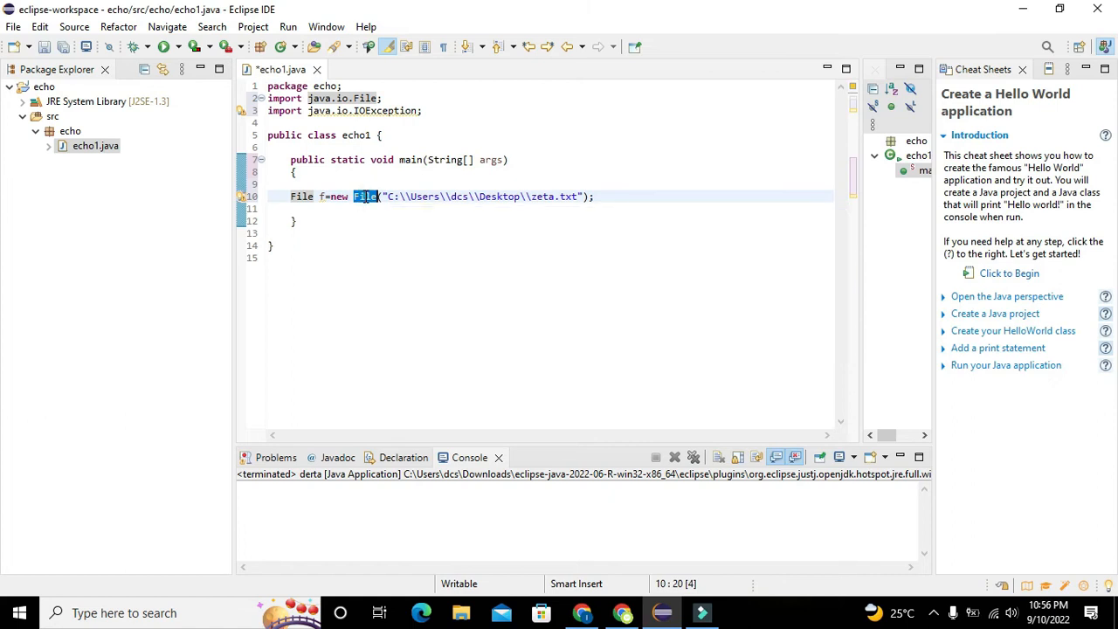
click(301, 196)
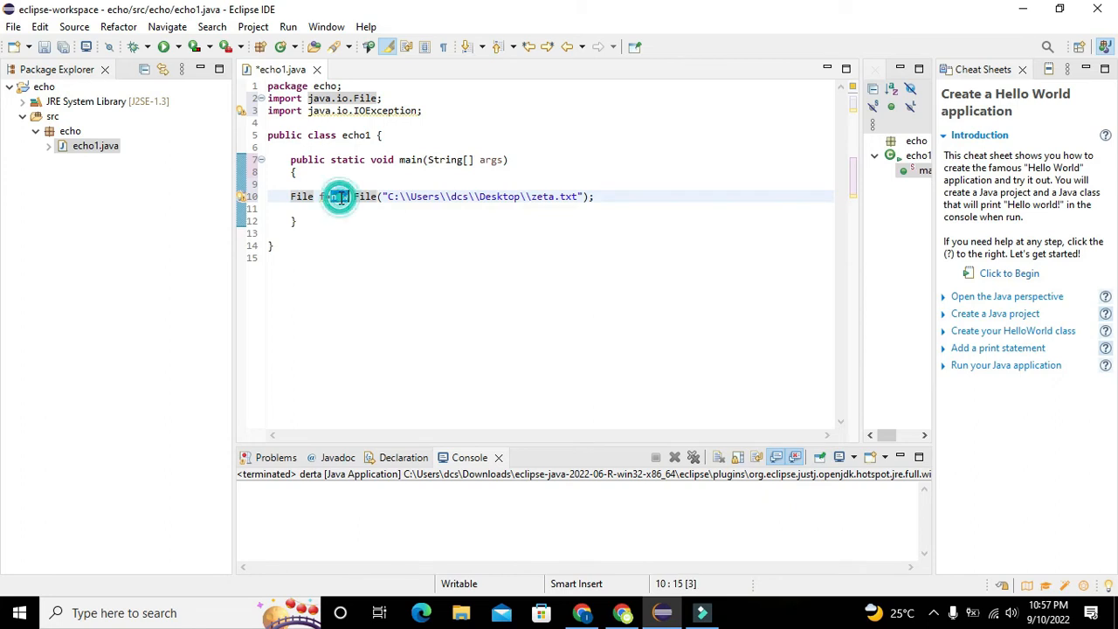
double_click(339, 196)
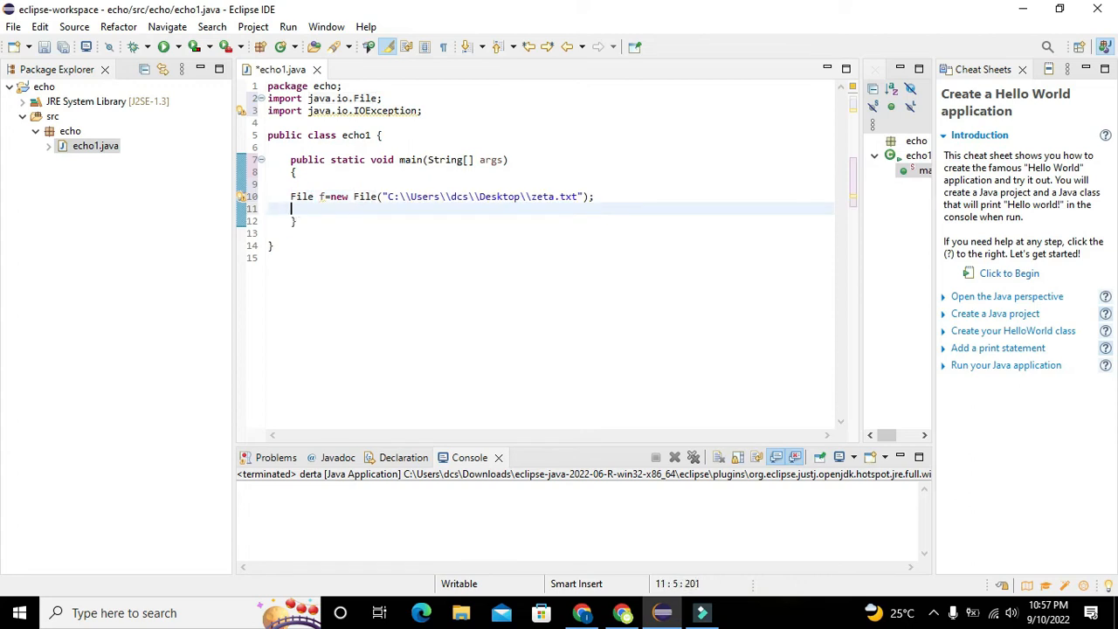
Write b1=f.createNewFile() and declare boolean b1; above the File line.
text(f.crea)
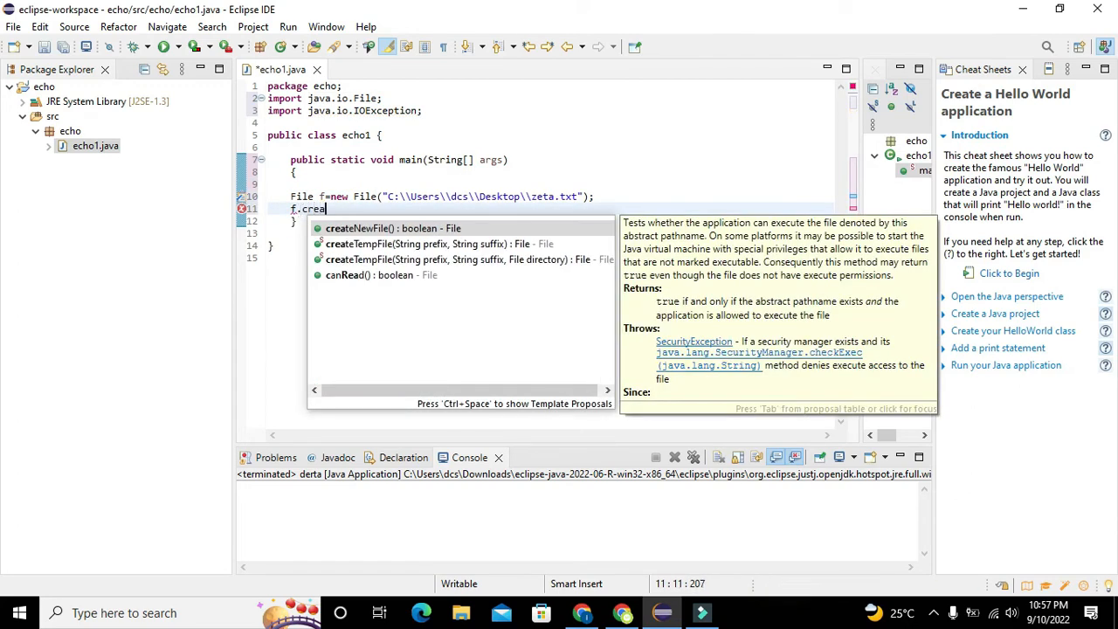
text(teNewFile();)
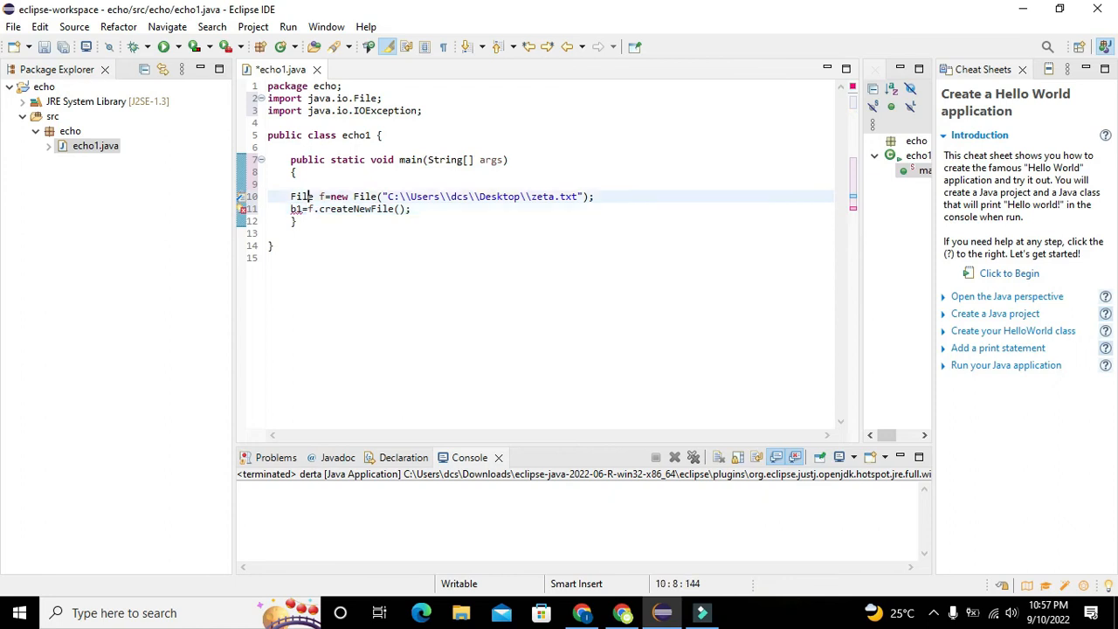
text(boole)
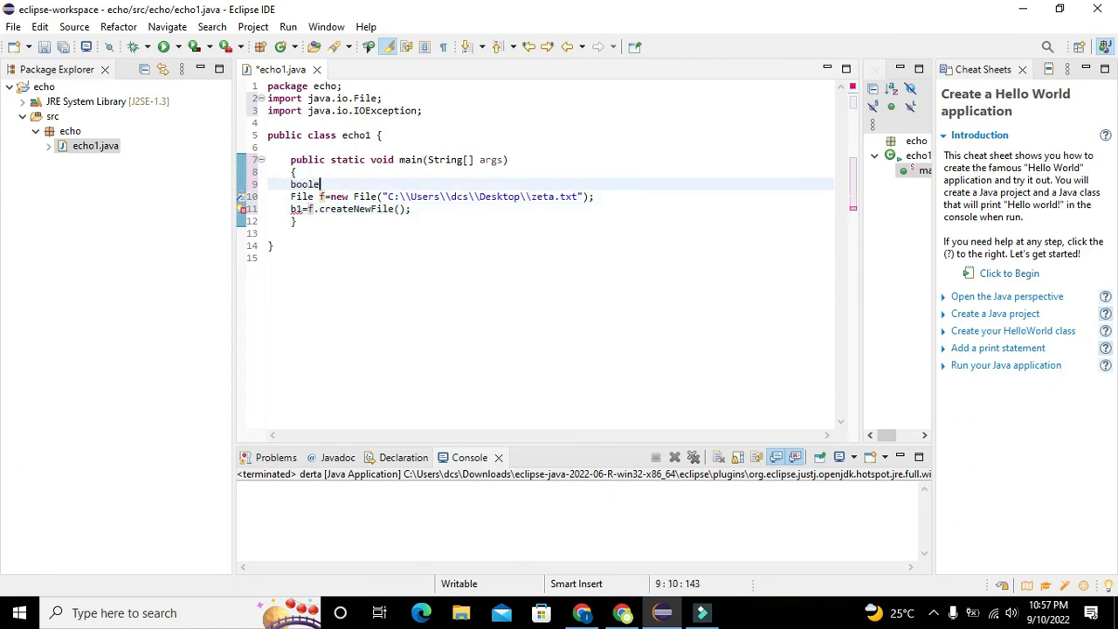
text(an b1;)
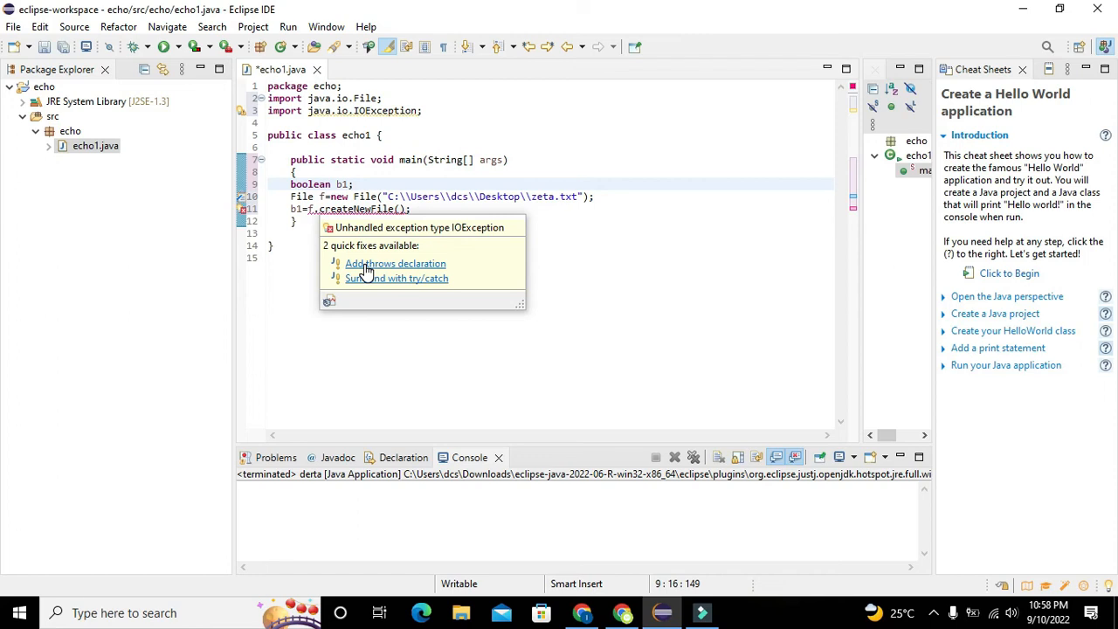
Add throws IOException to main, save and run, then open zeta in Notepad.
click(394, 263)
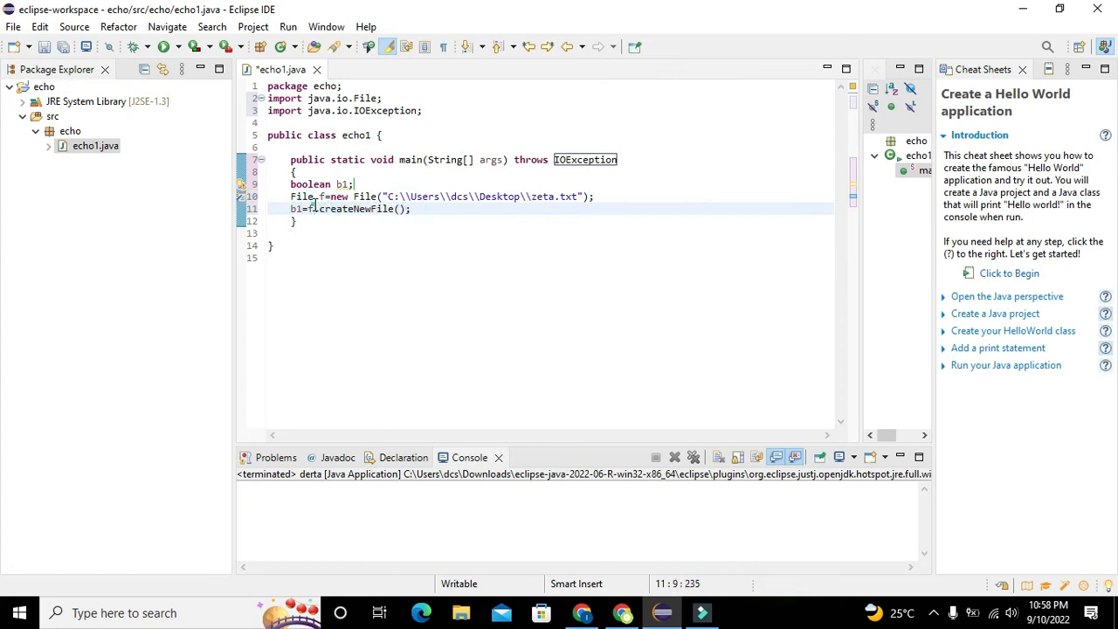
mouse_move(311, 209)
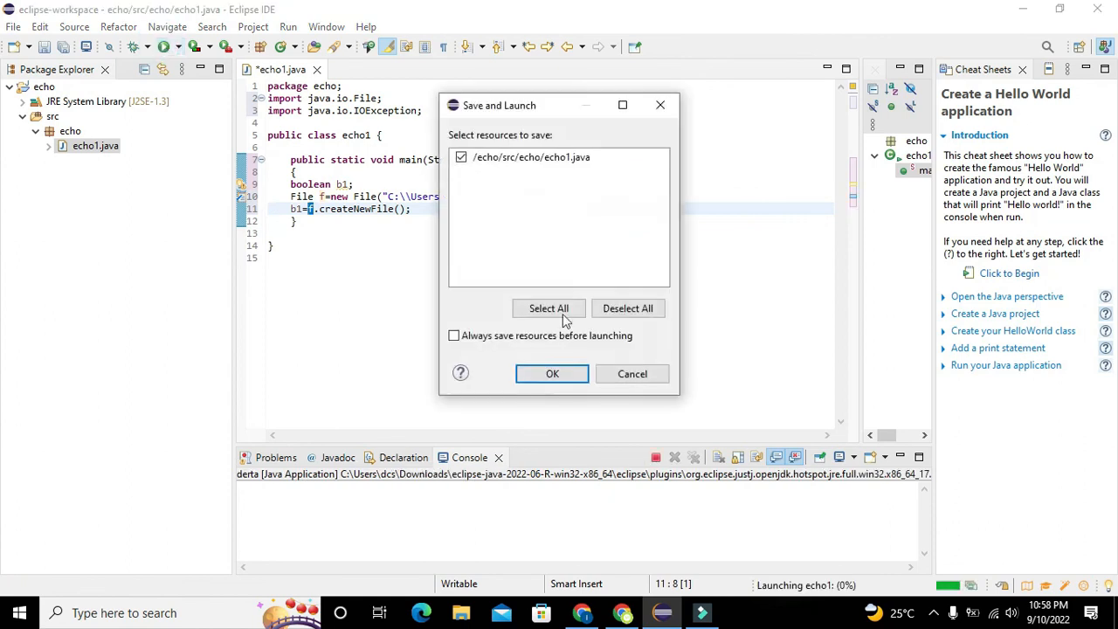
click(552, 373)
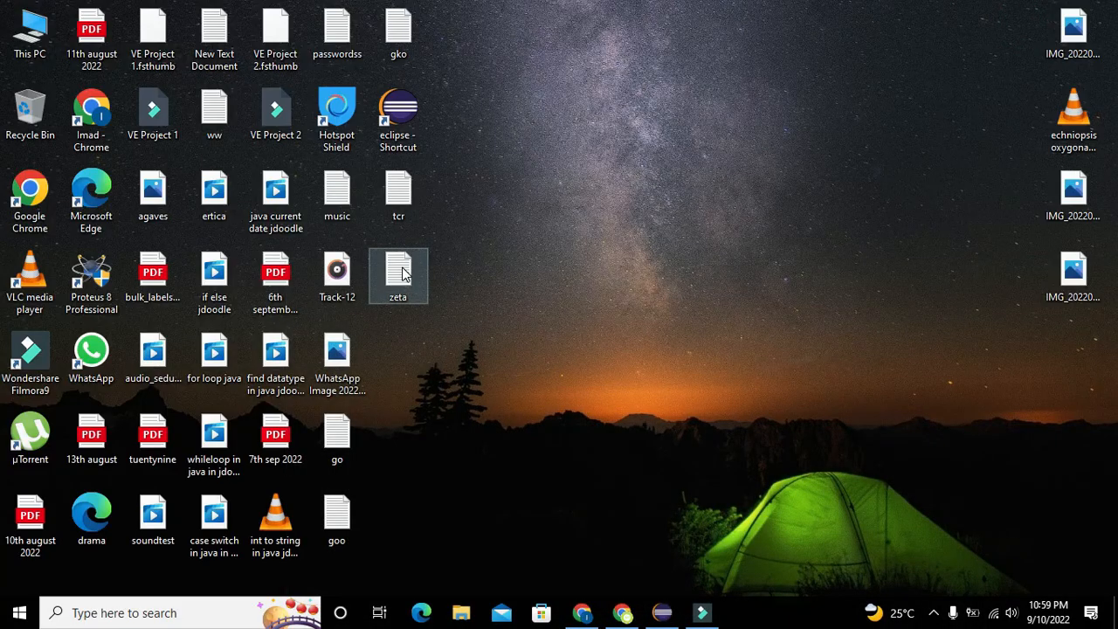
double_click(397, 274)
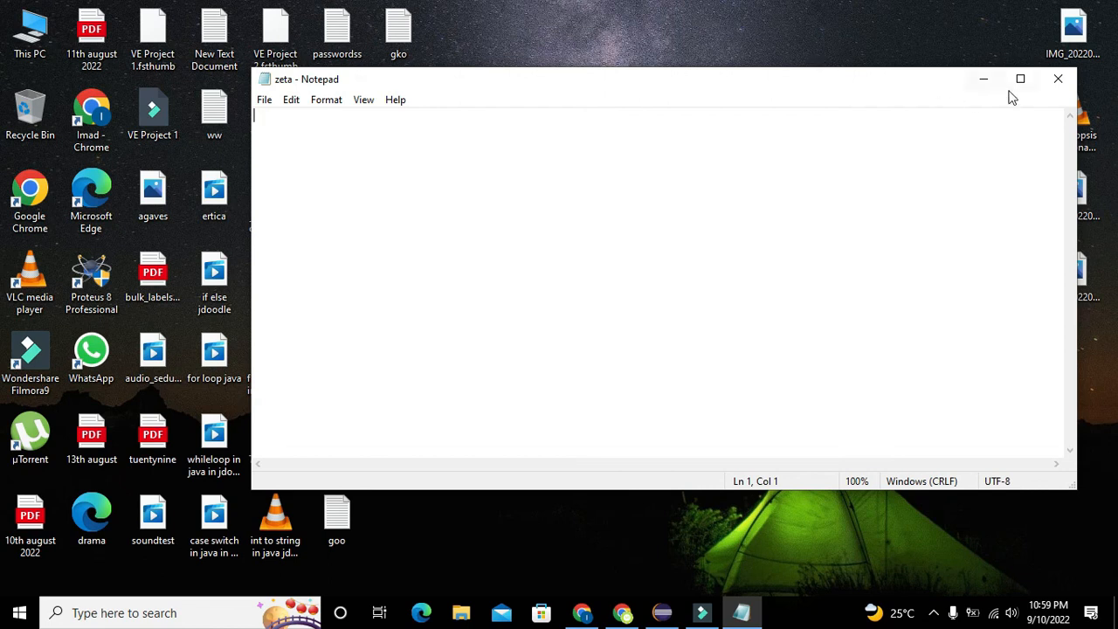
mouse_move(250, 162)
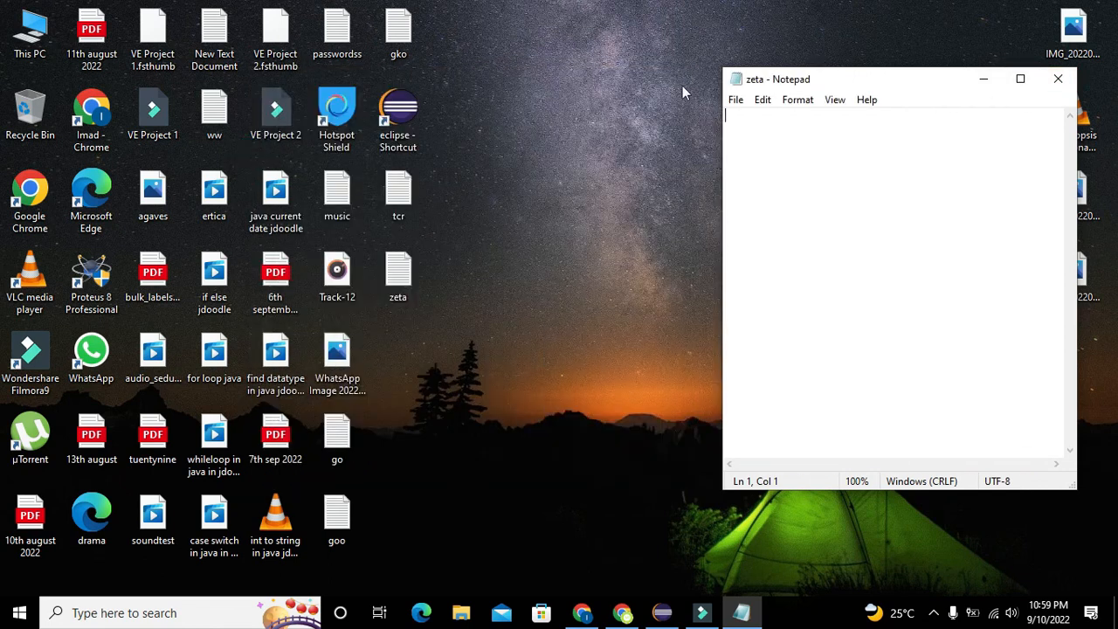
click(706, 612)
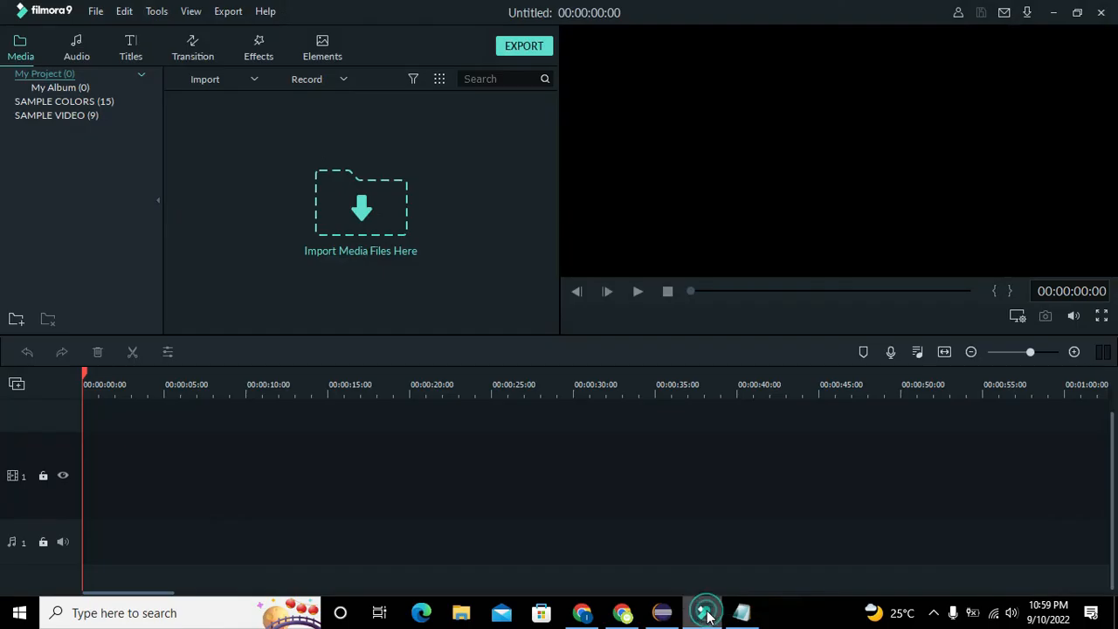